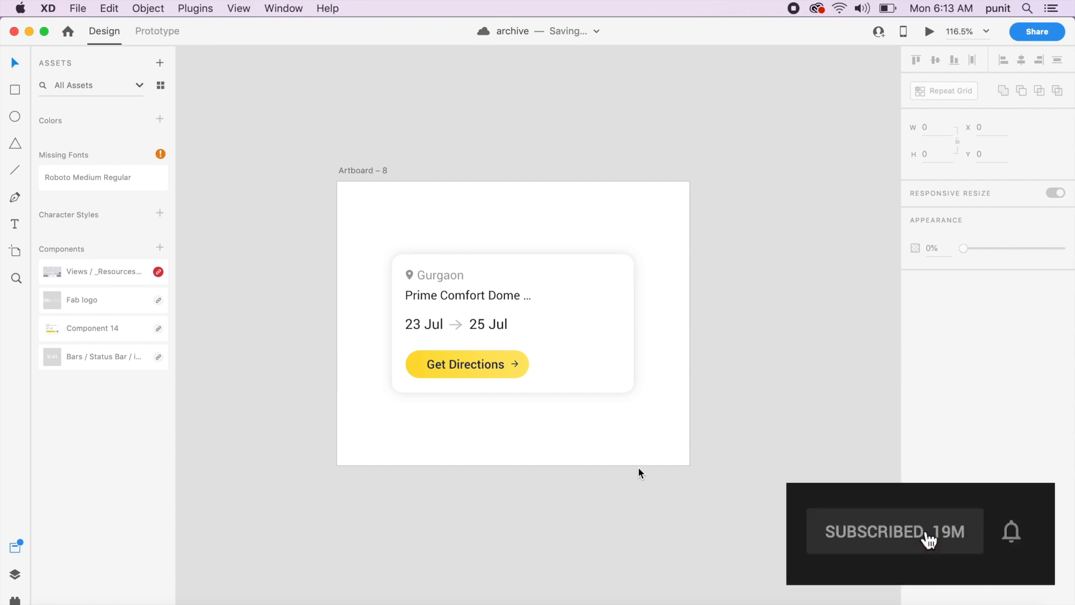
mouse_move(1010, 531)
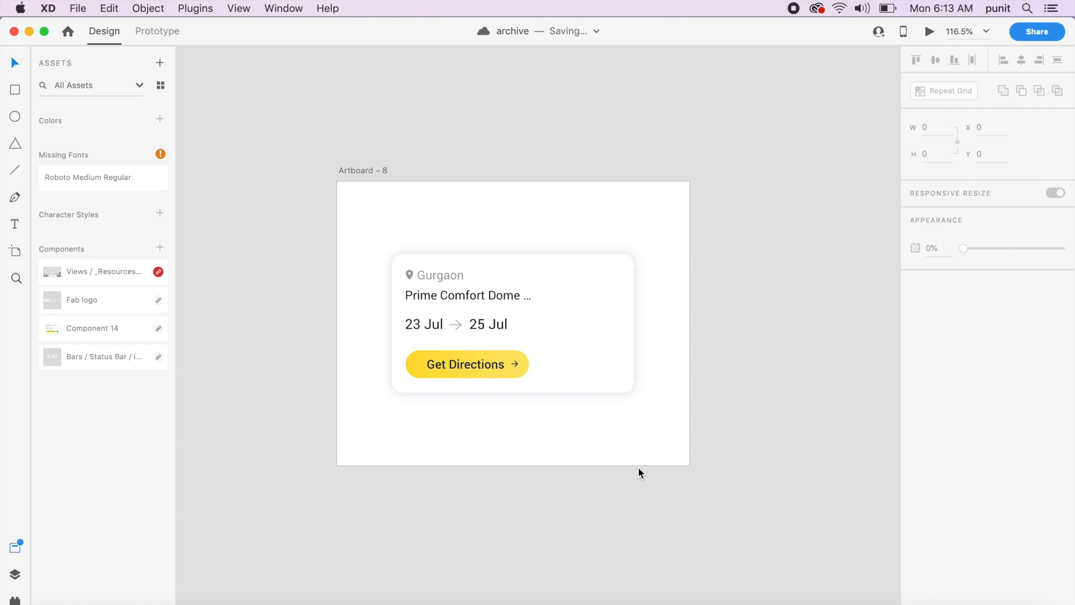
mouse_move(649, 430)
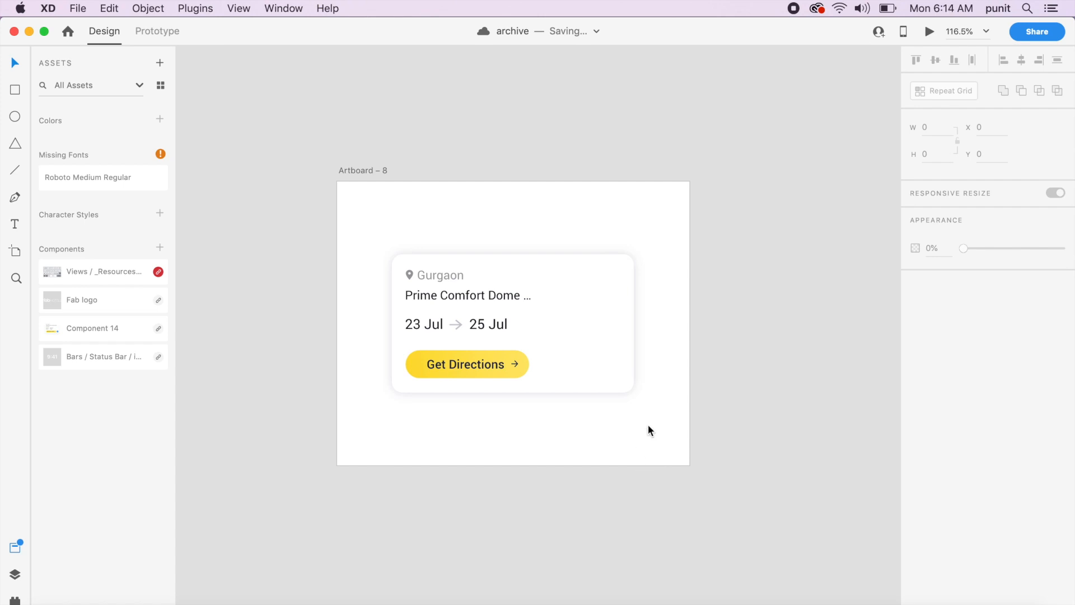
mouse_move(658, 428)
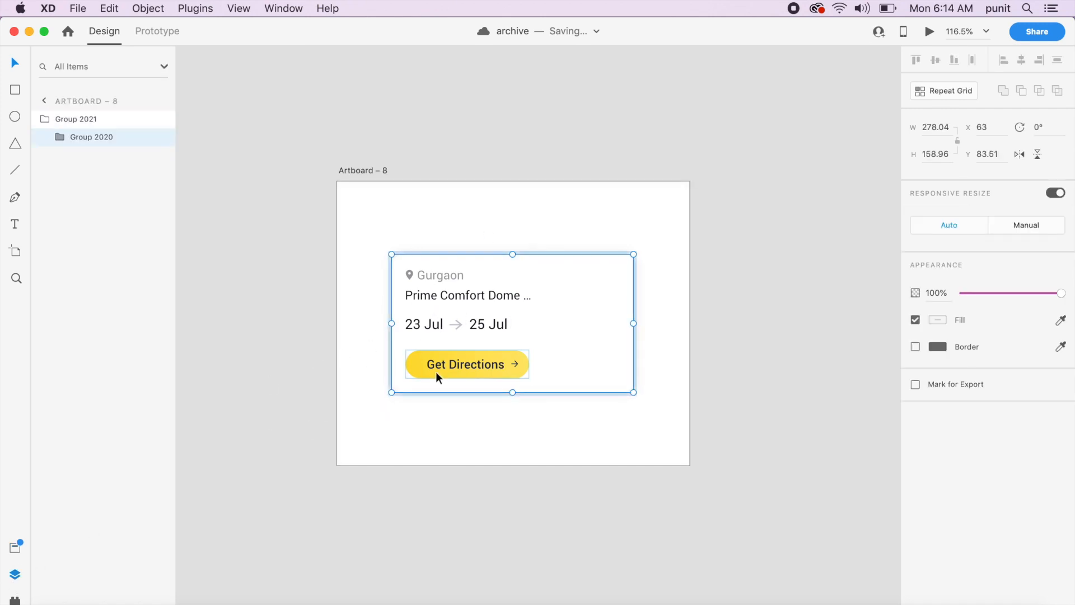
Select the location card group (Group 2021) and an element inside it.
click(423, 324)
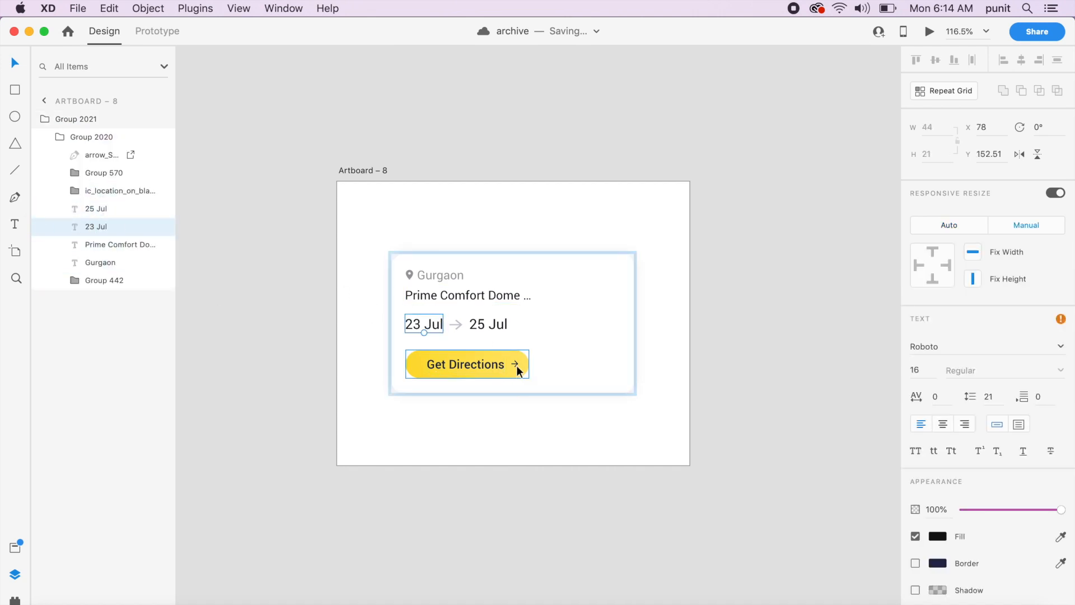
click(606, 457)
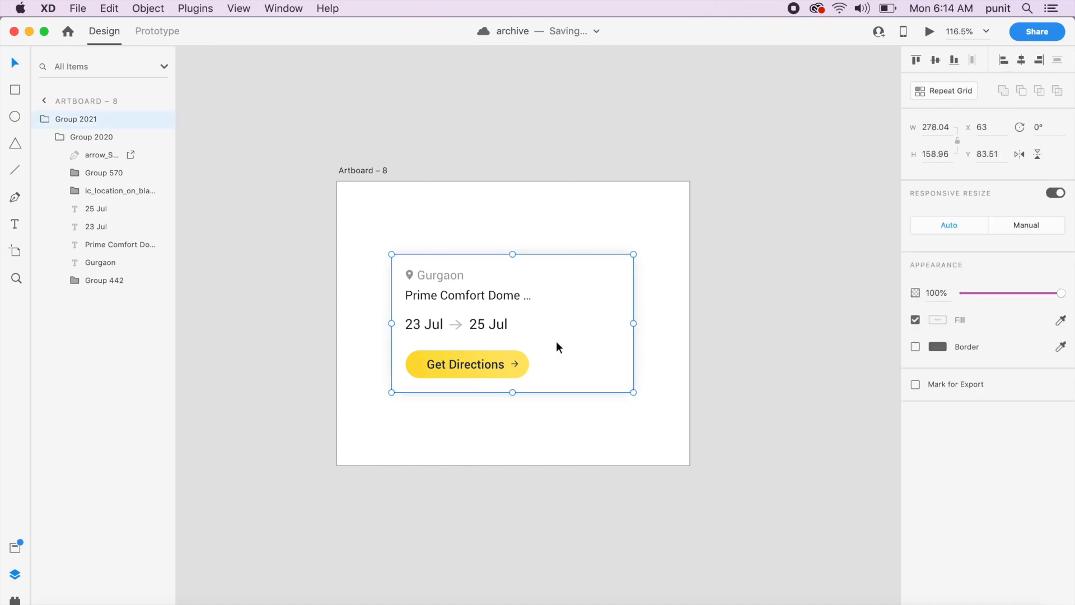
mouse_move(612, 475)
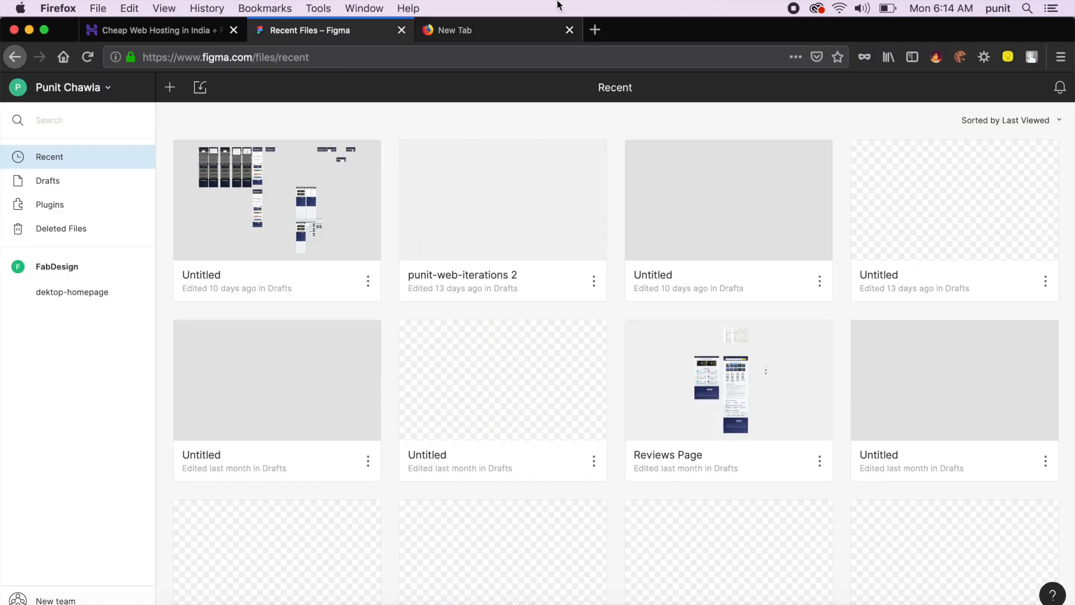
Switch to the Firefox tab showing Figma's Recent Files page.
click(569, 29)
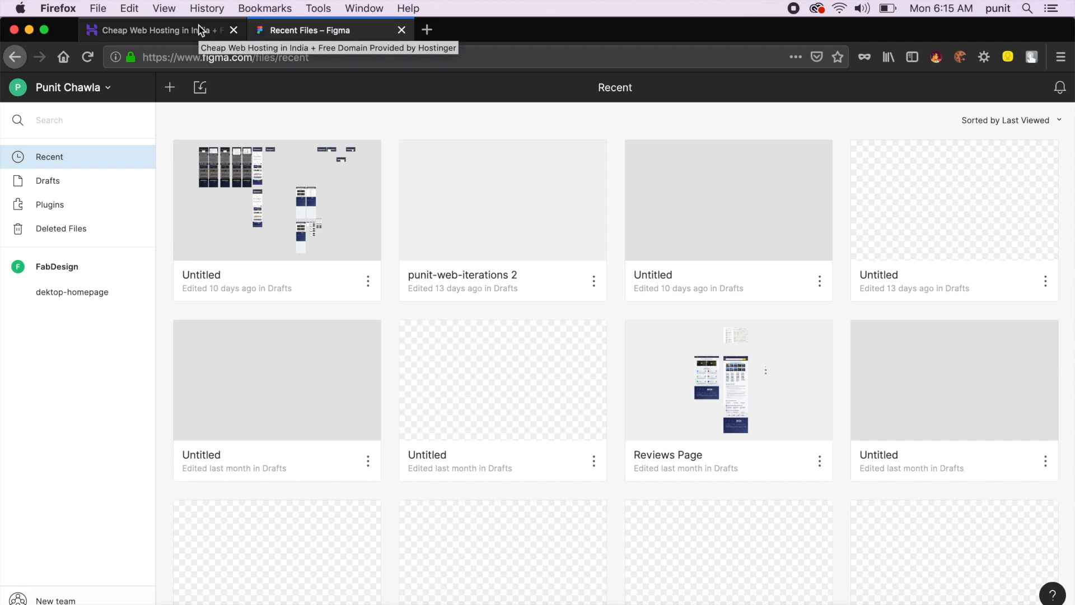
Switch to the Hostinger homepage and scroll down through its hosting features.
click(152, 29)
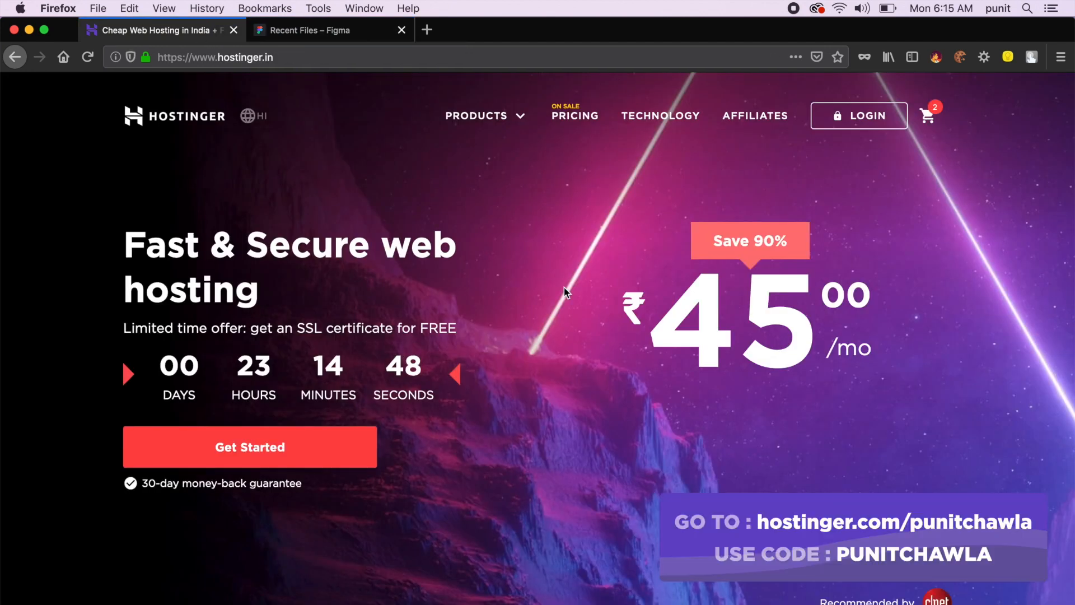
mouse_move(499, 313)
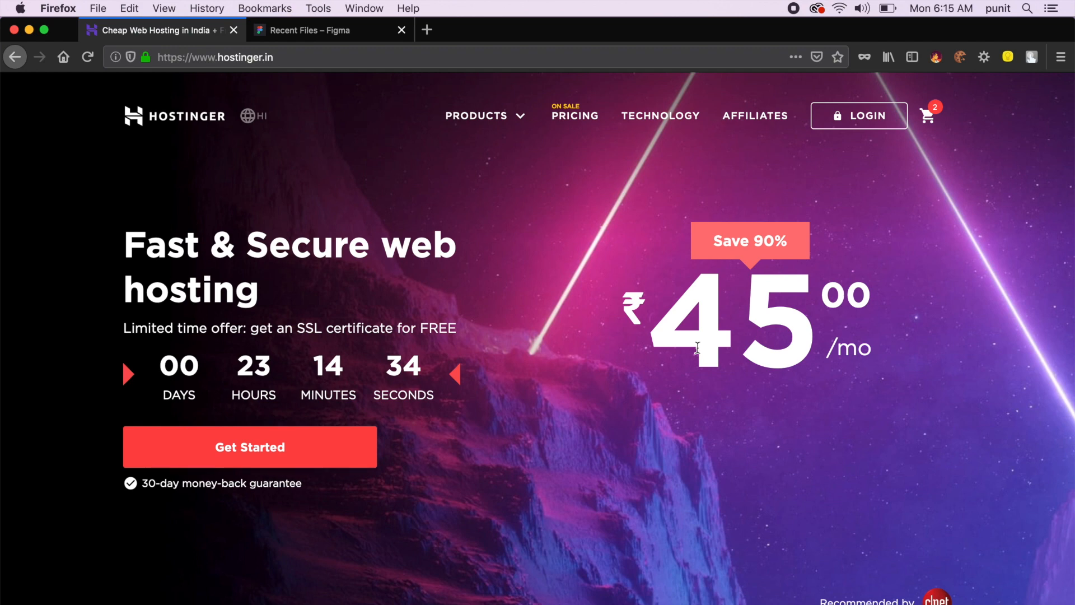
scroll(down, 3)
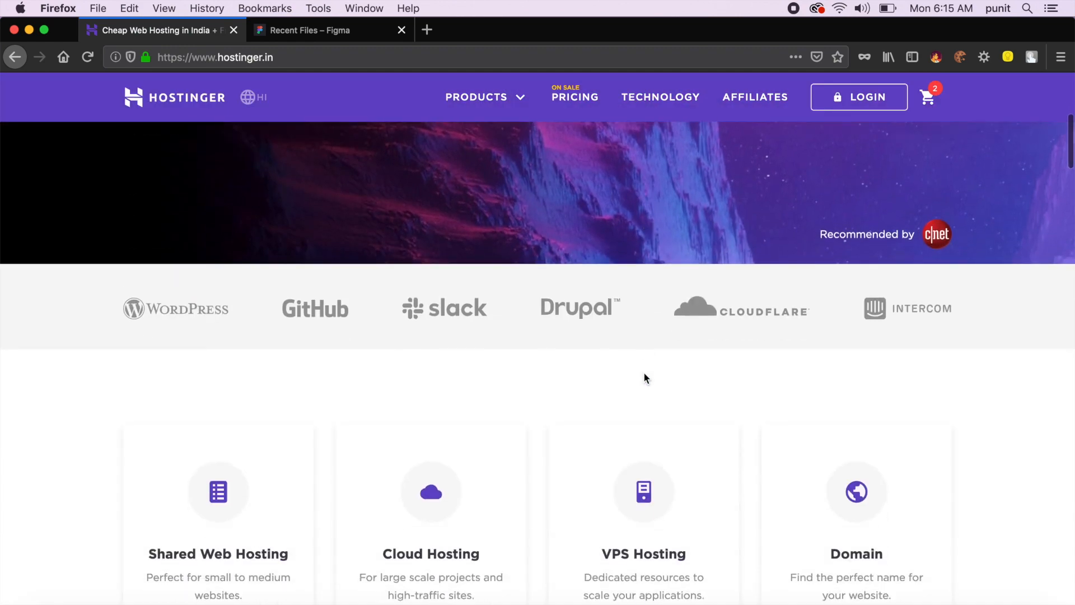
scroll(down, 3)
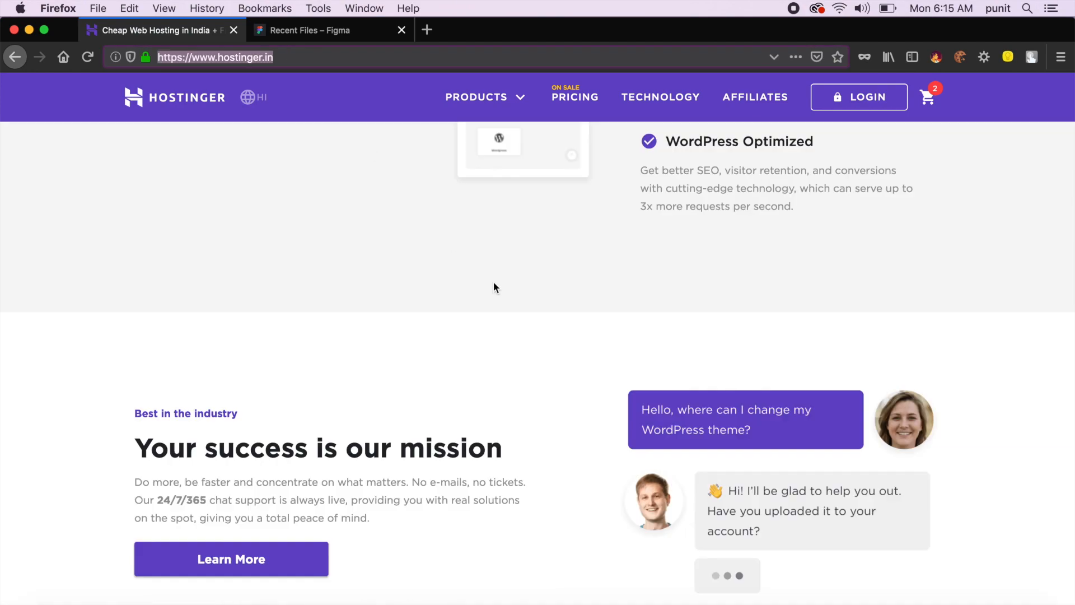
Load the referral address hostinger.in/punitchawla from the address bar.
click(215, 57)
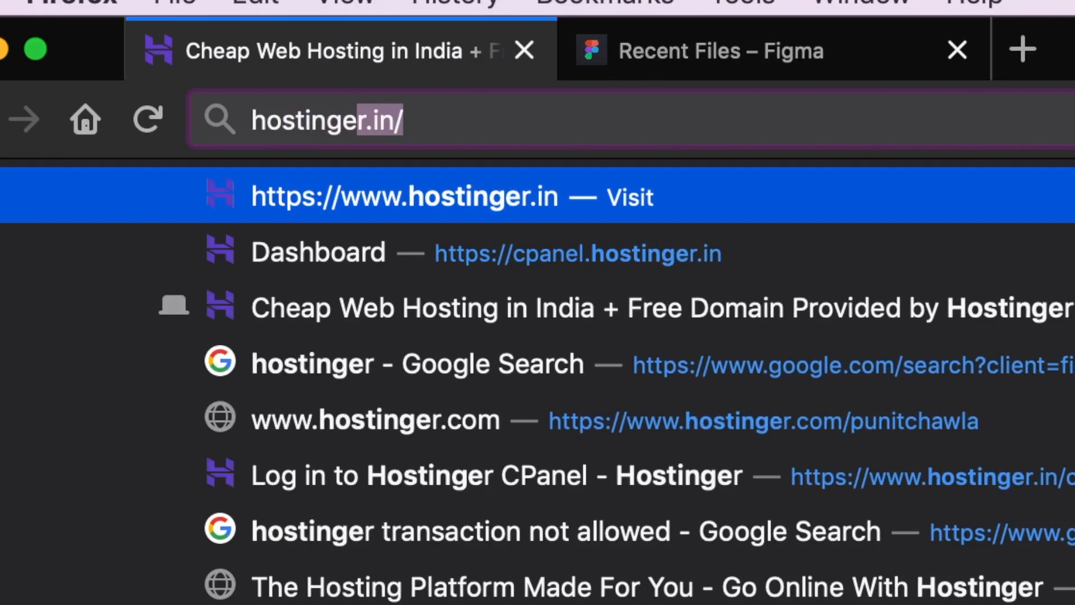
text(pu)
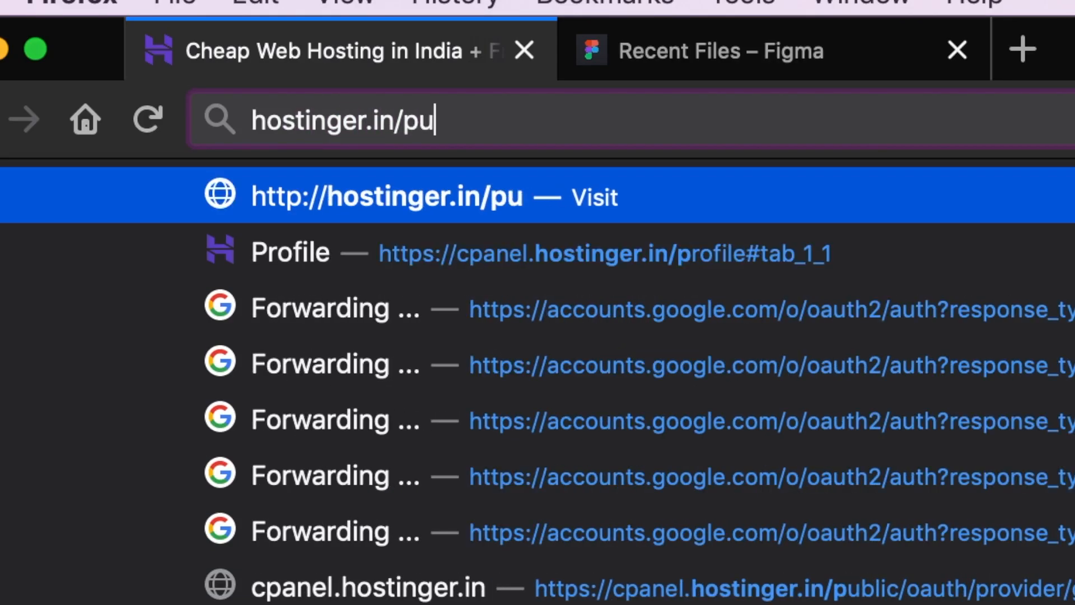
text(nitchawla)
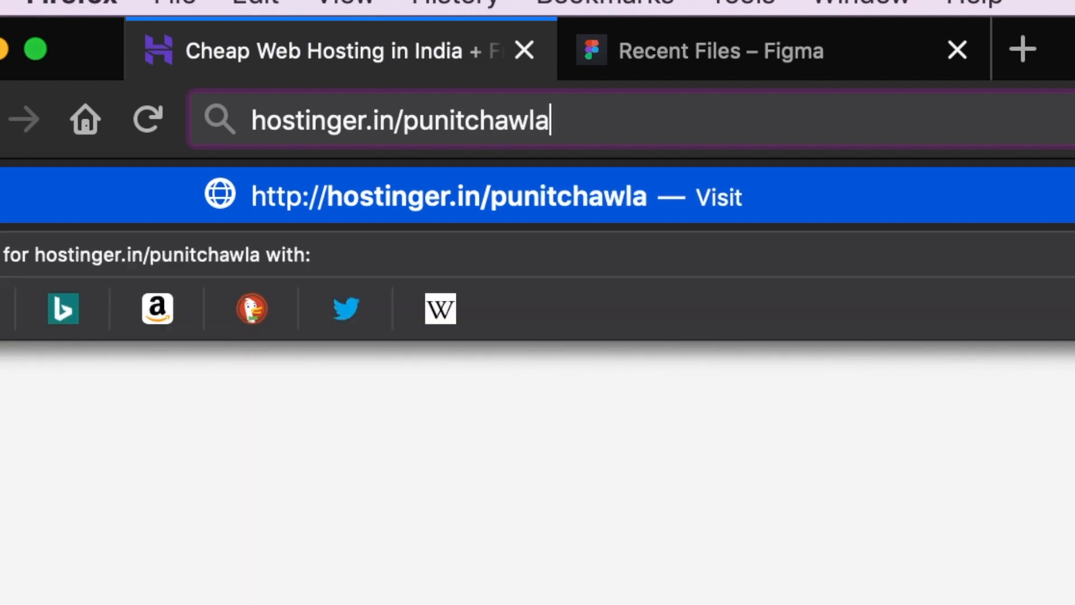
key(Return)
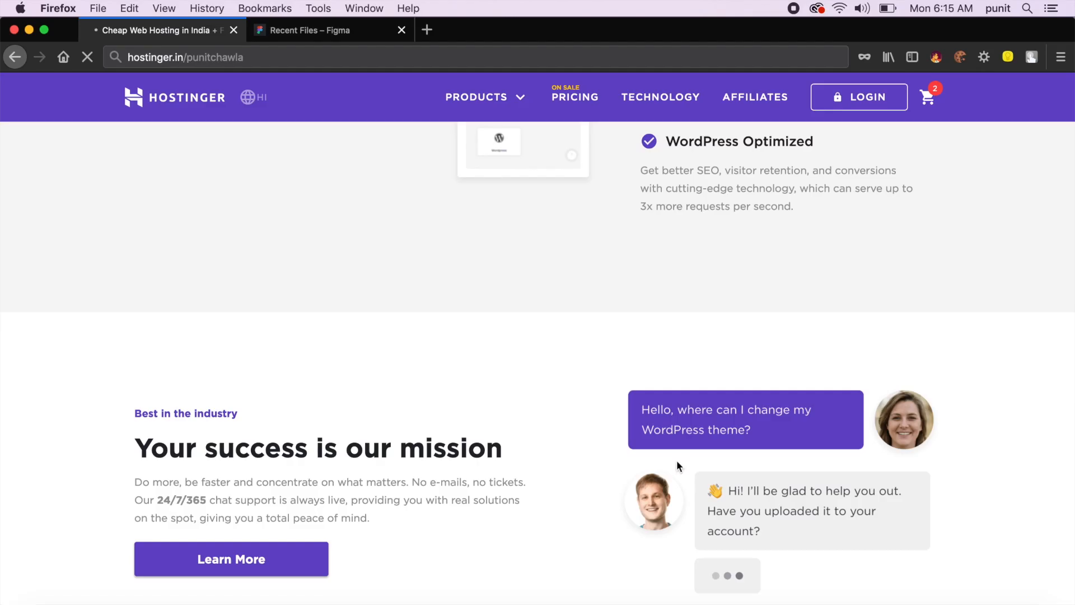
mouse_move(222, 291)
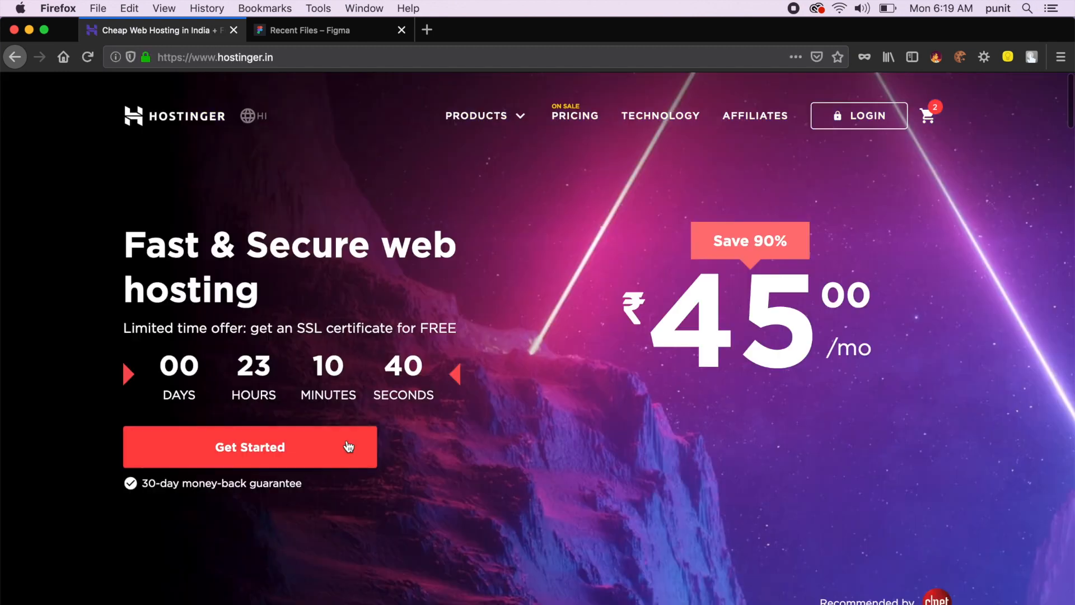
Scroll the homepage to the Single, Premium and Business hosting plan prices.
scroll(down, 3)
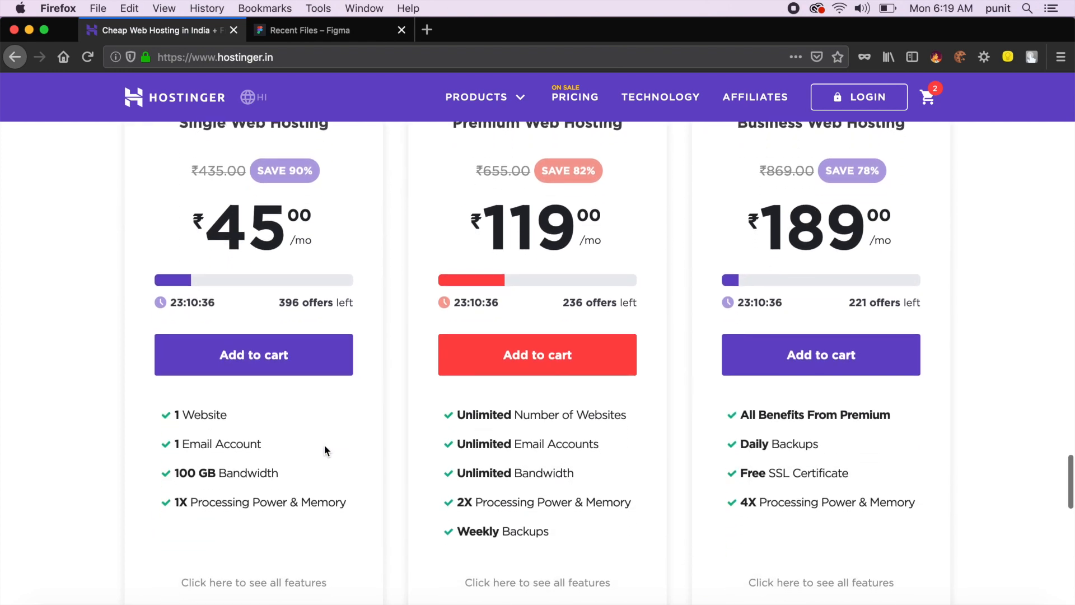
scroll(down, 3)
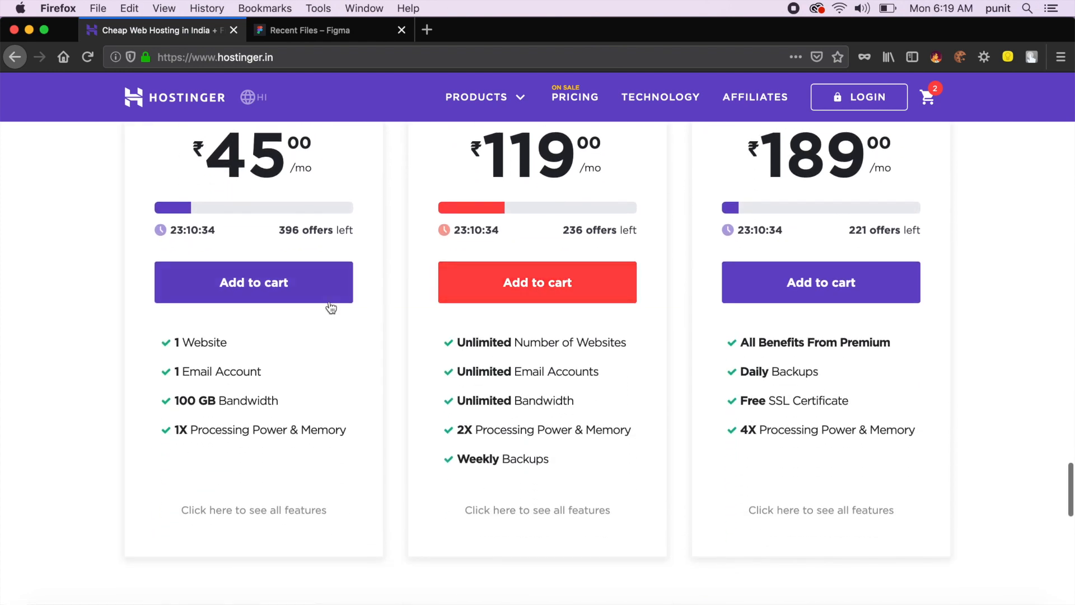
scroll(up, 3)
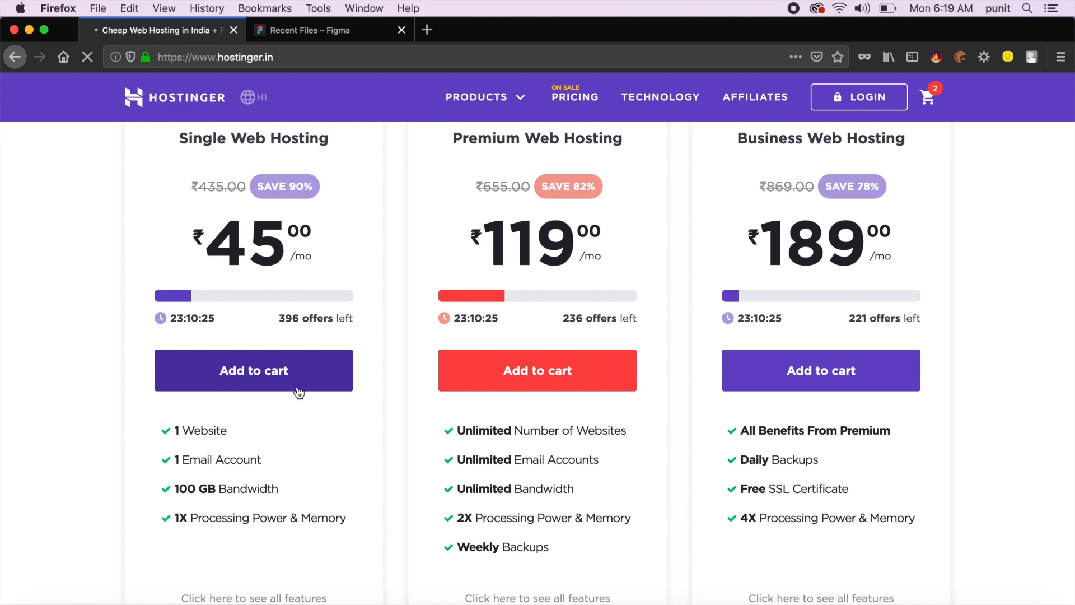
Add the Single Web Hosting plan to the cart, showing the ₹2,160.00 total.
click(253, 371)
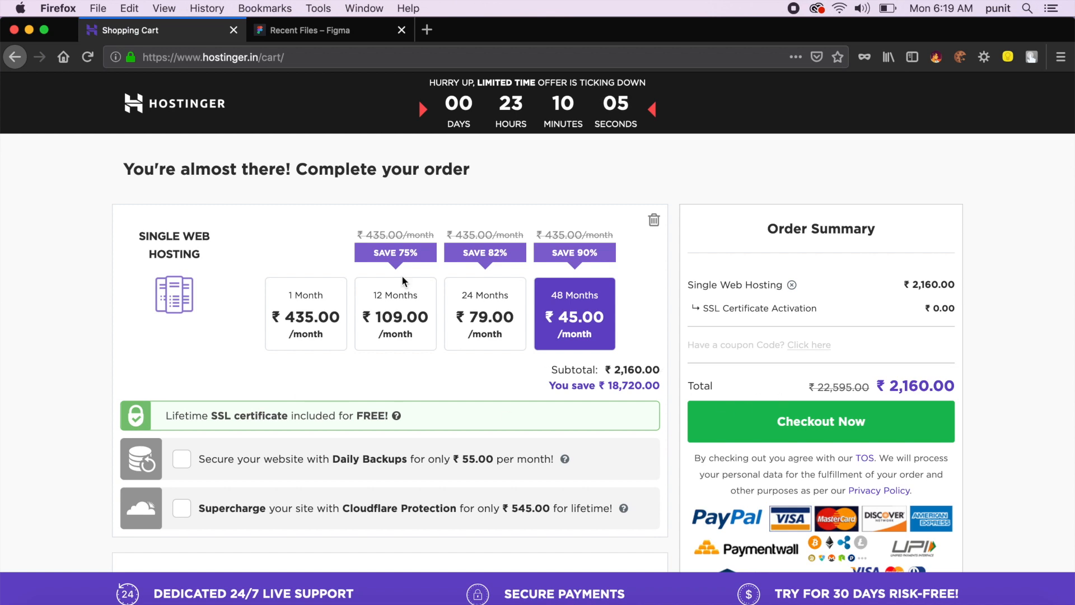
mouse_move(314, 291)
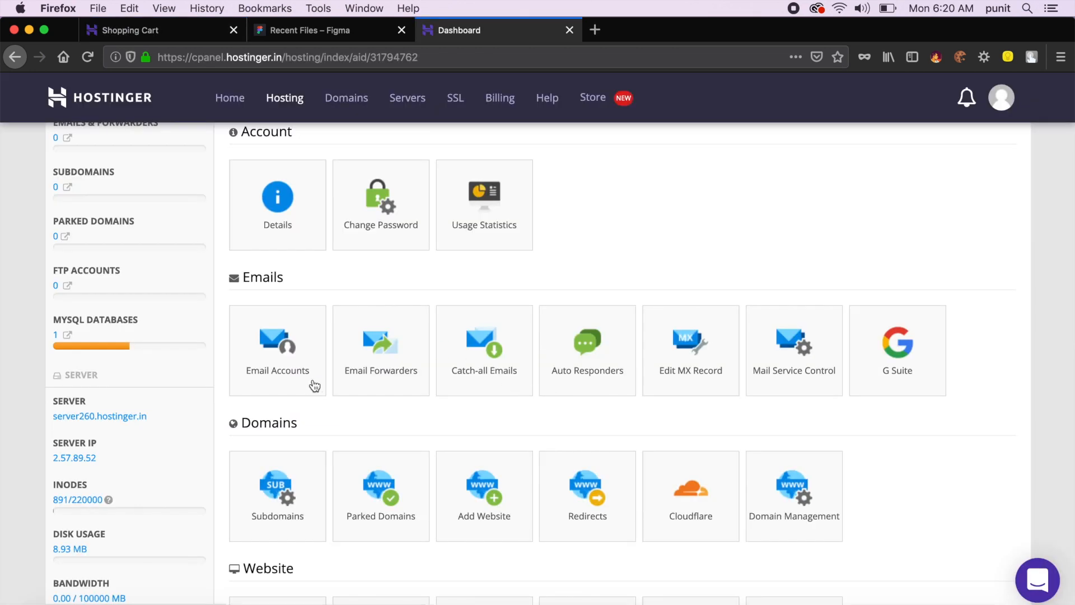
Scroll through the hosting dashboard's account, email, domain and file tools and back up.
scroll(down, 3)
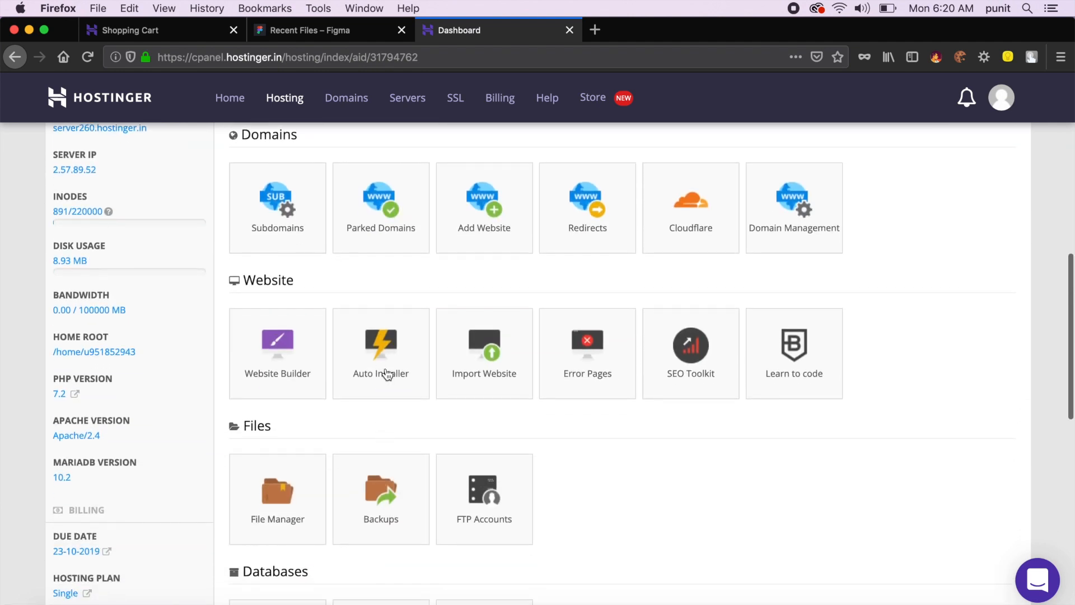
scroll(up, 3)
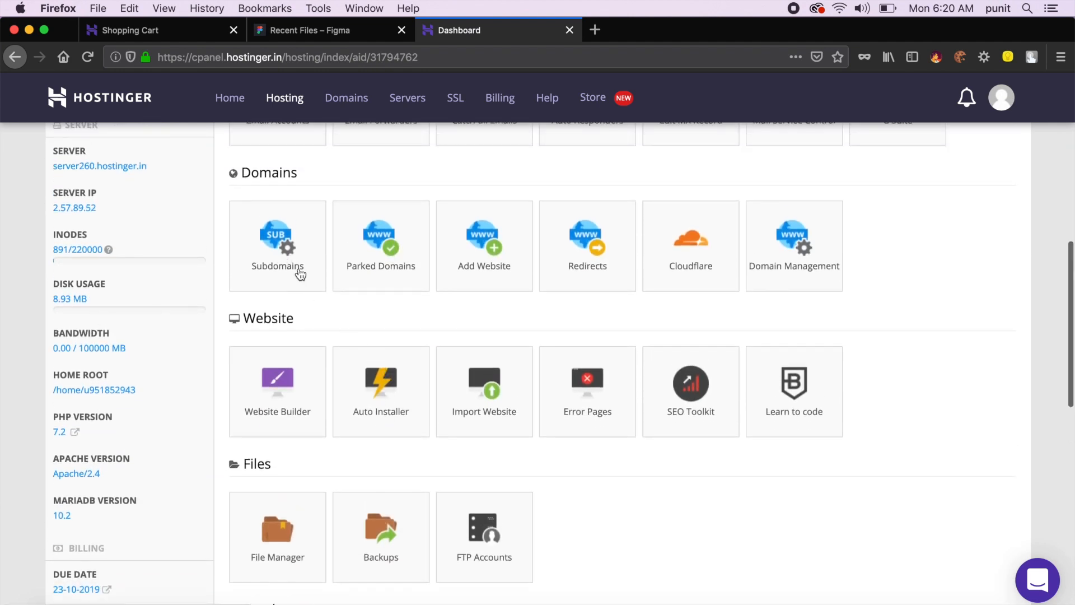
mouse_move(393, 289)
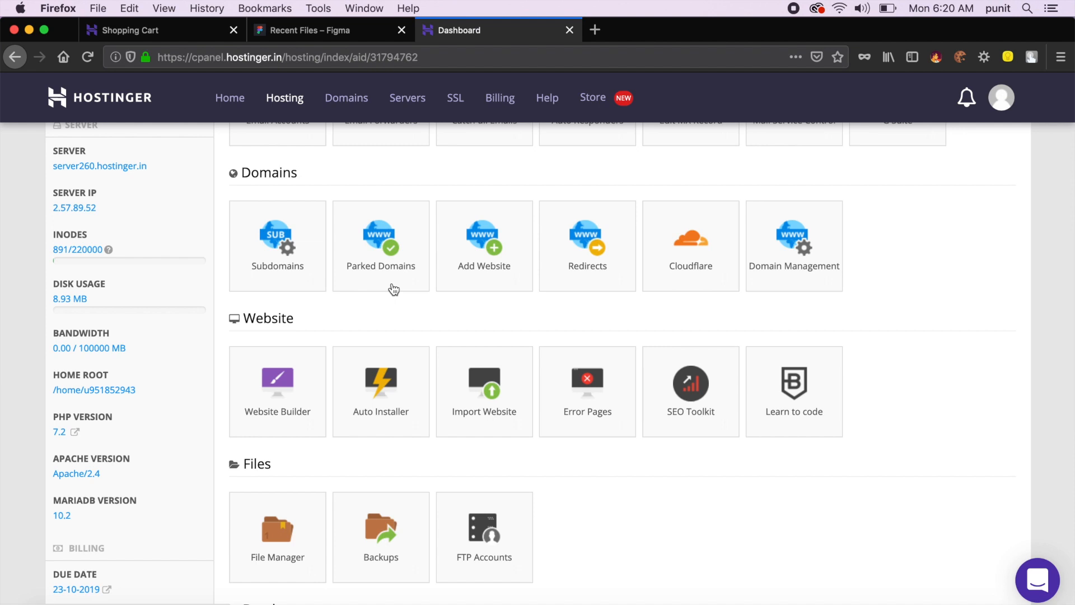
mouse_move(439, 335)
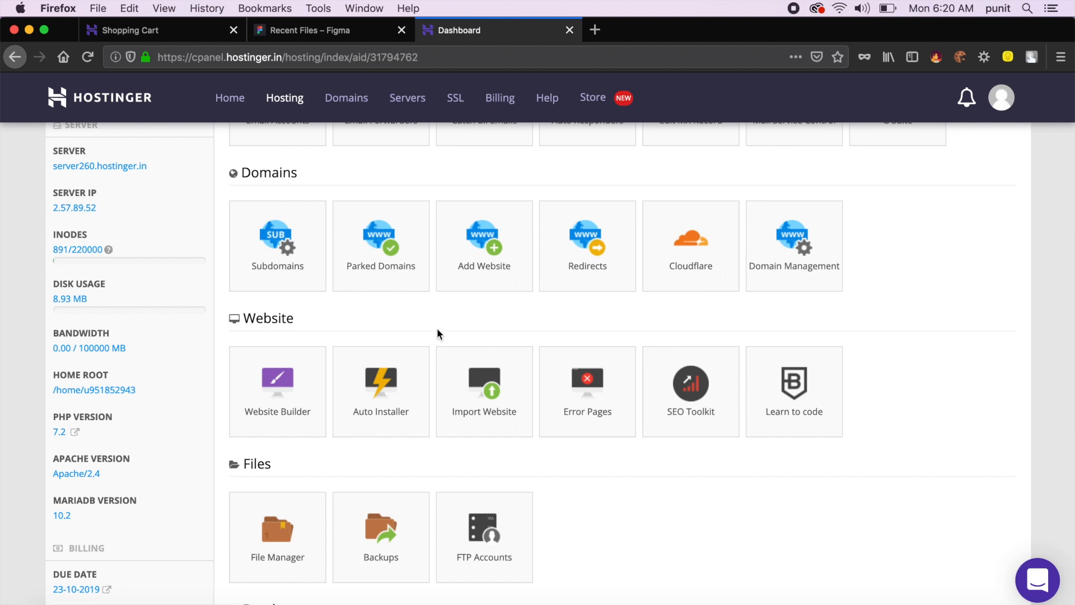
mouse_move(309, 280)
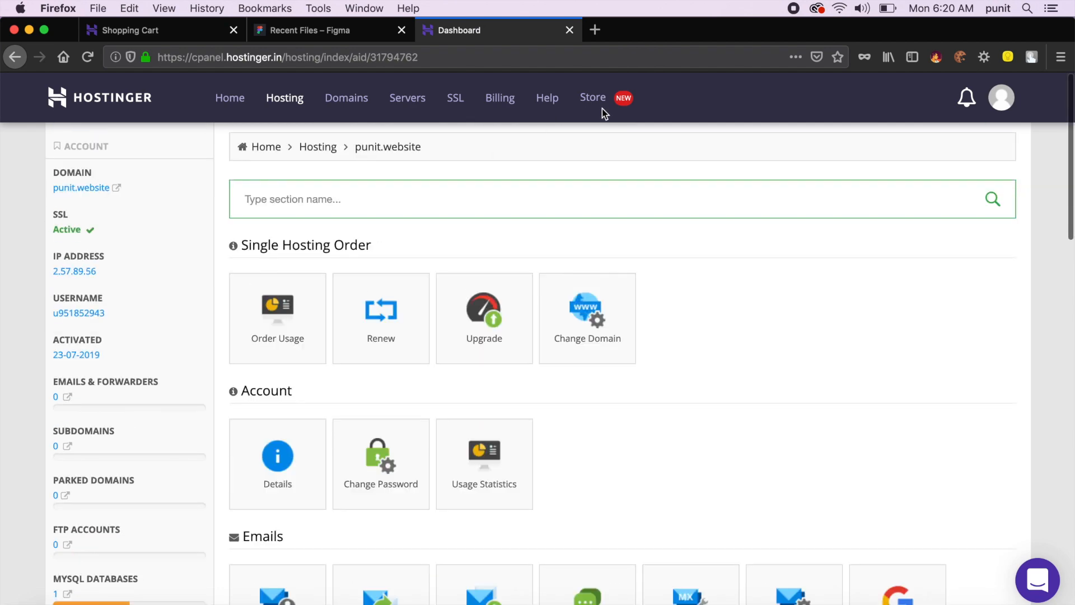
mouse_move(591, 97)
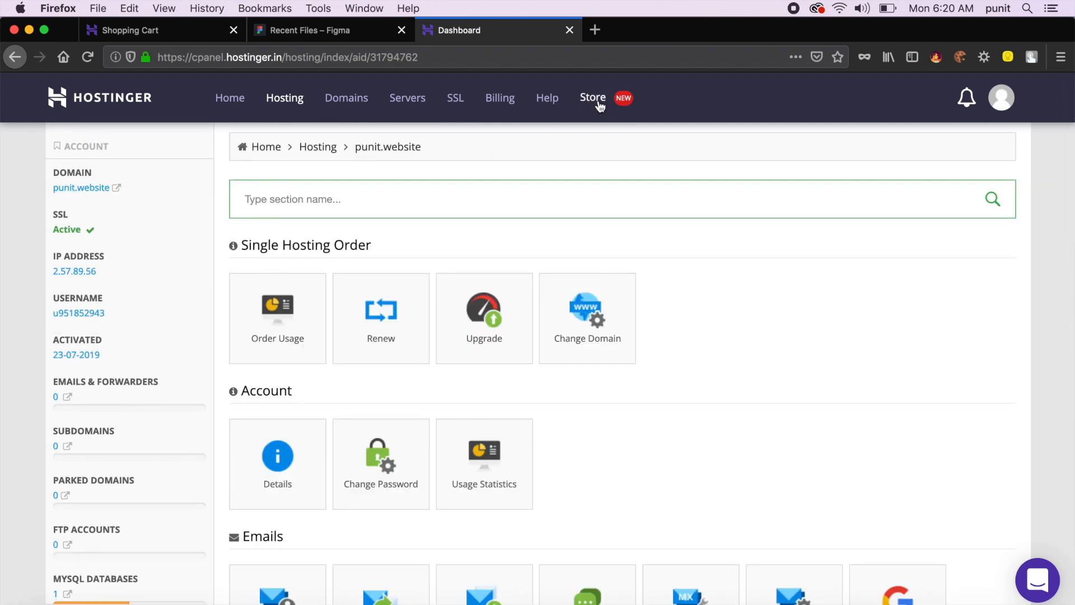
click(591, 97)
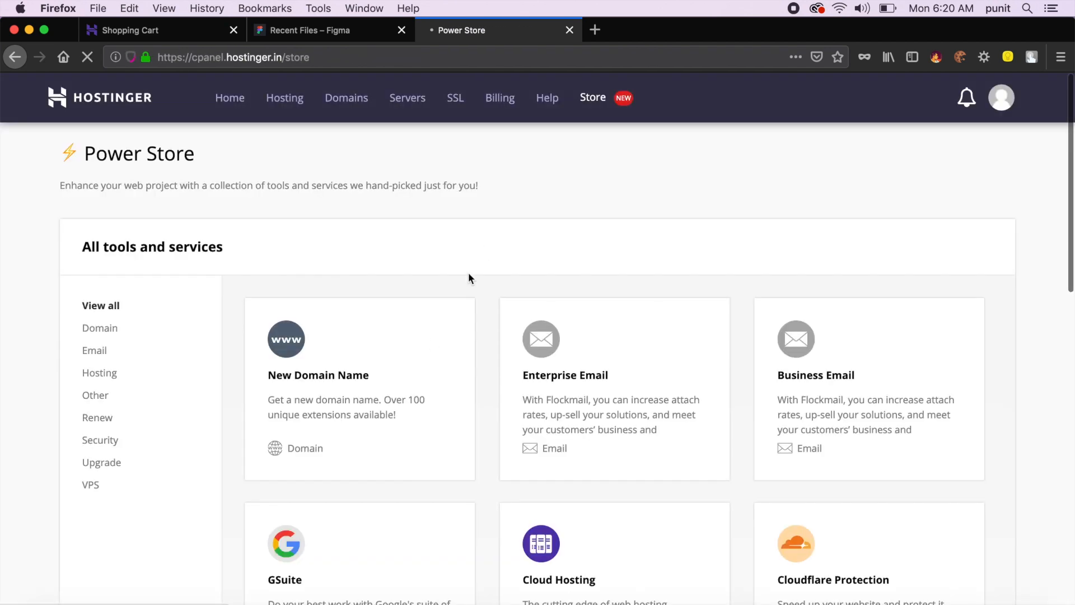
scroll(down, 3)
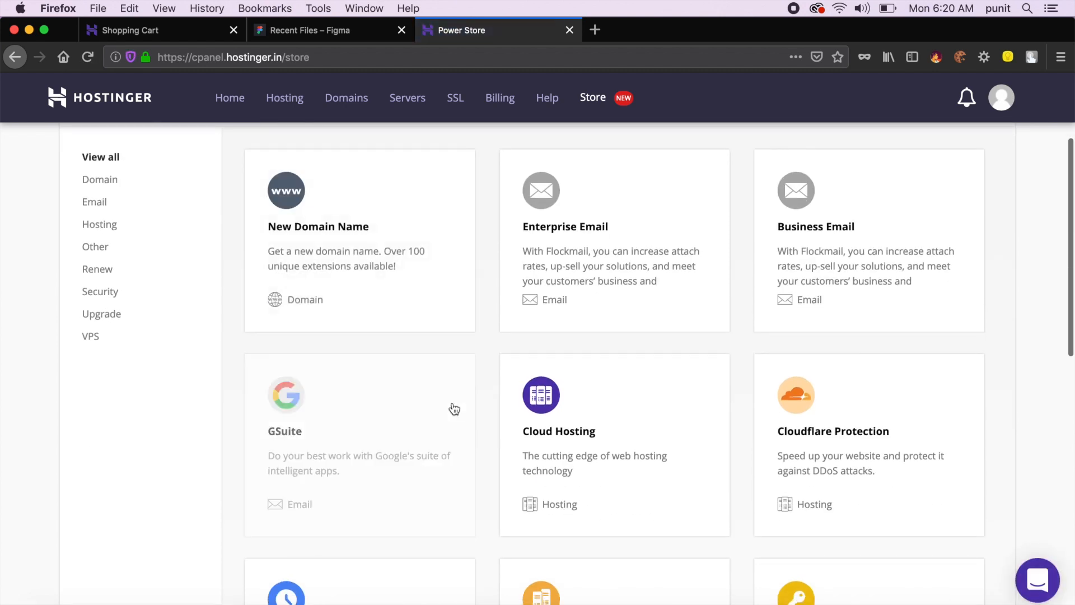
mouse_move(558, 438)
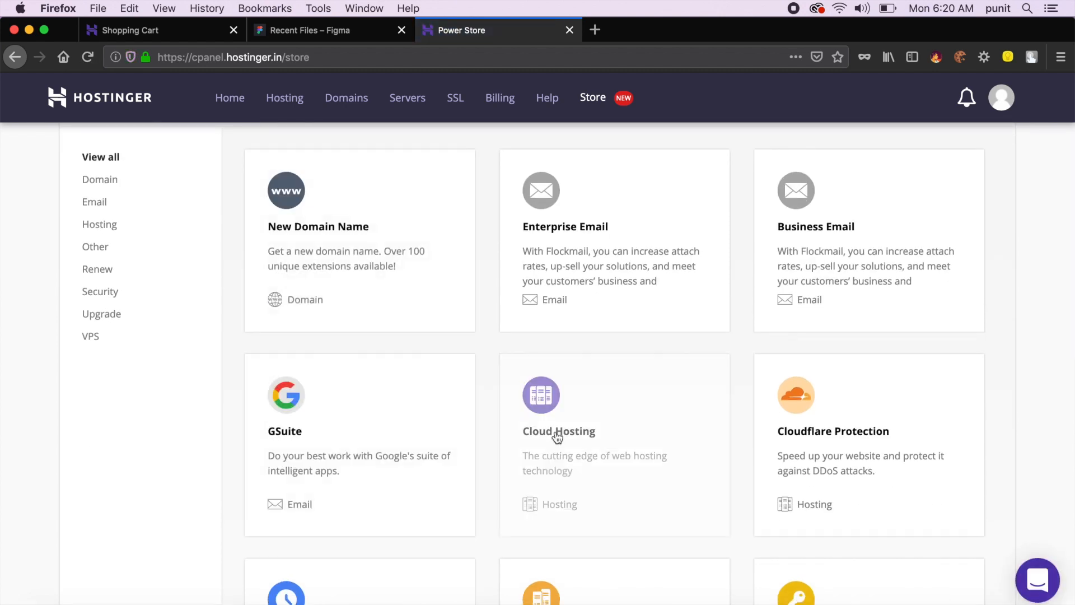
scroll(down, 3)
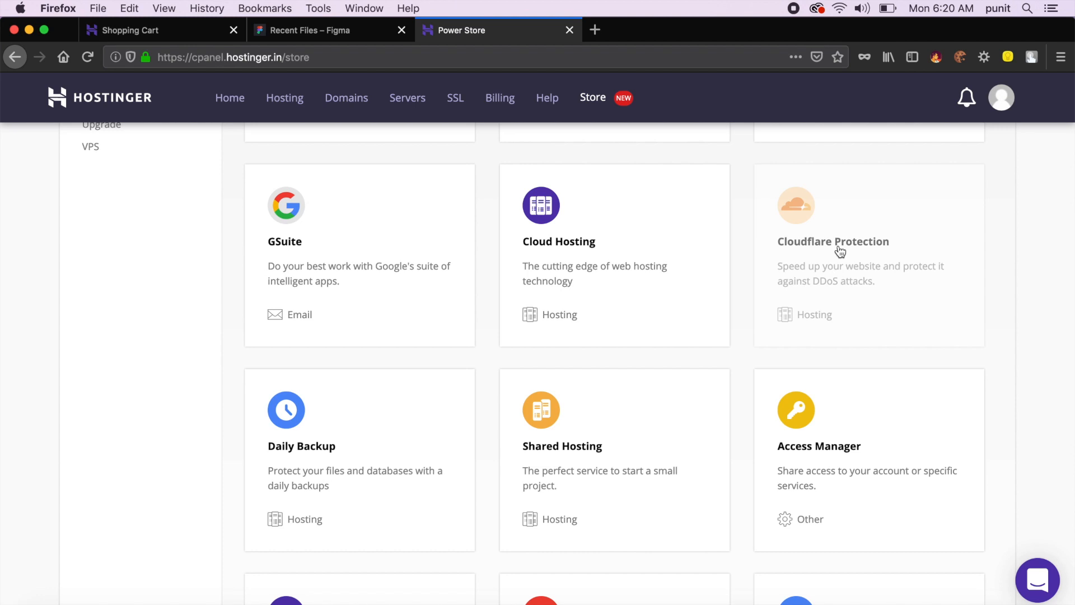
scroll(down, 3)
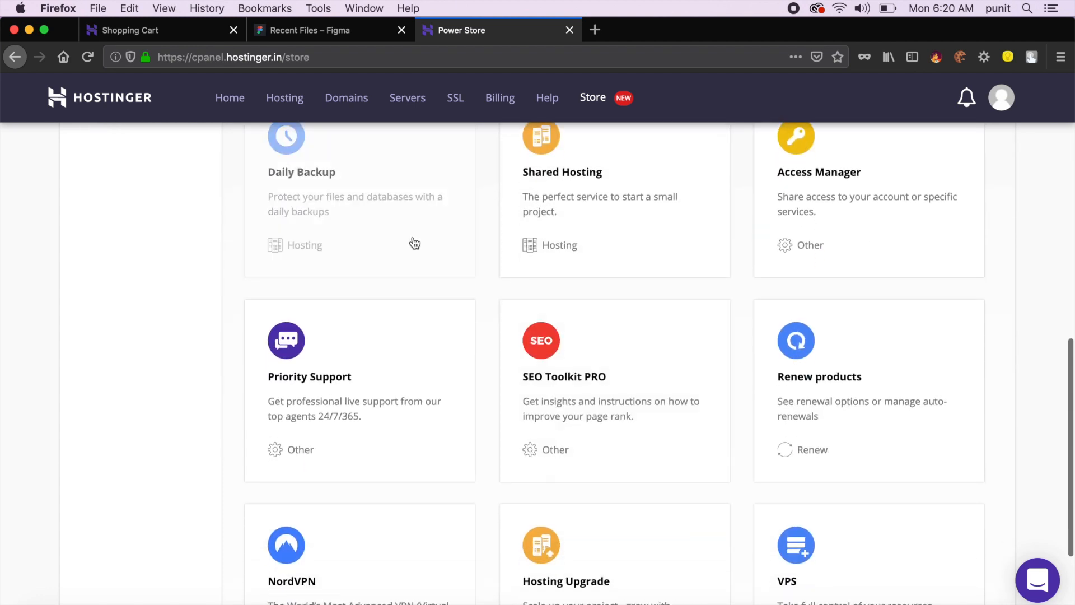
scroll(down, 3)
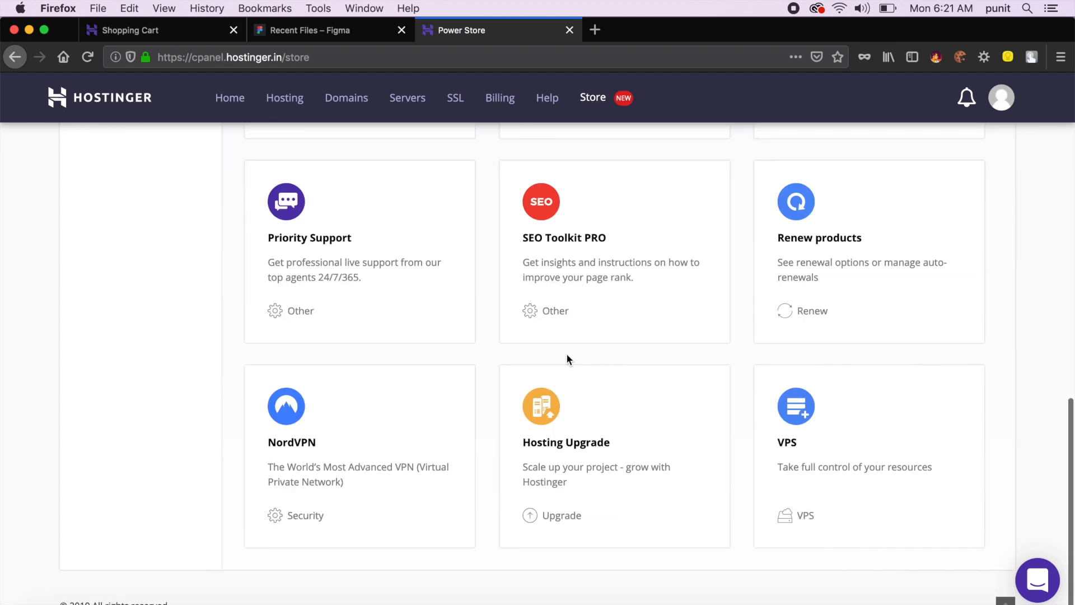
scroll(up, 3)
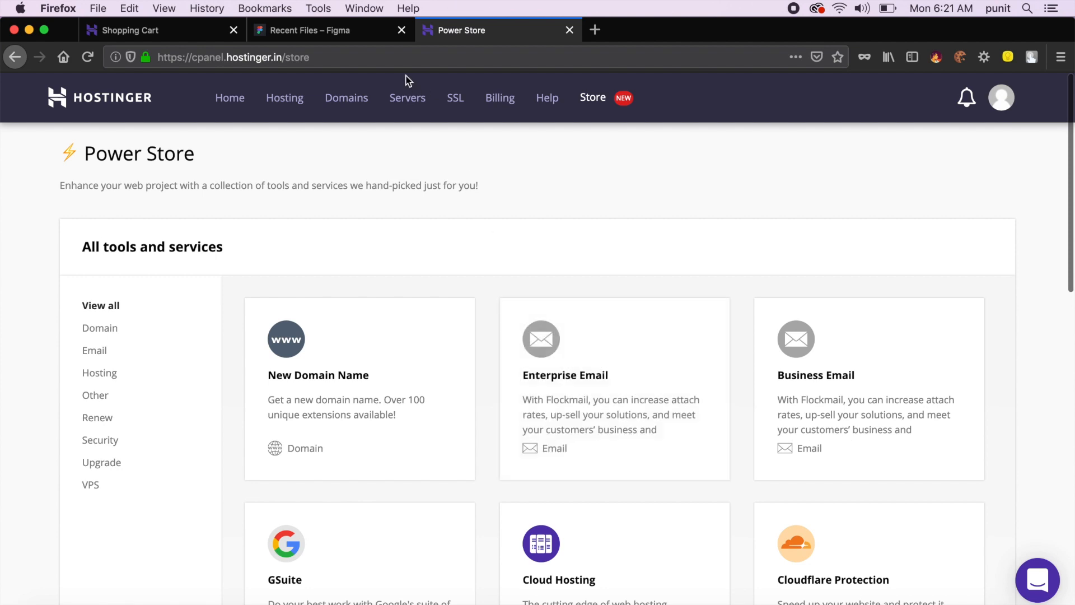
mouse_move(173, 39)
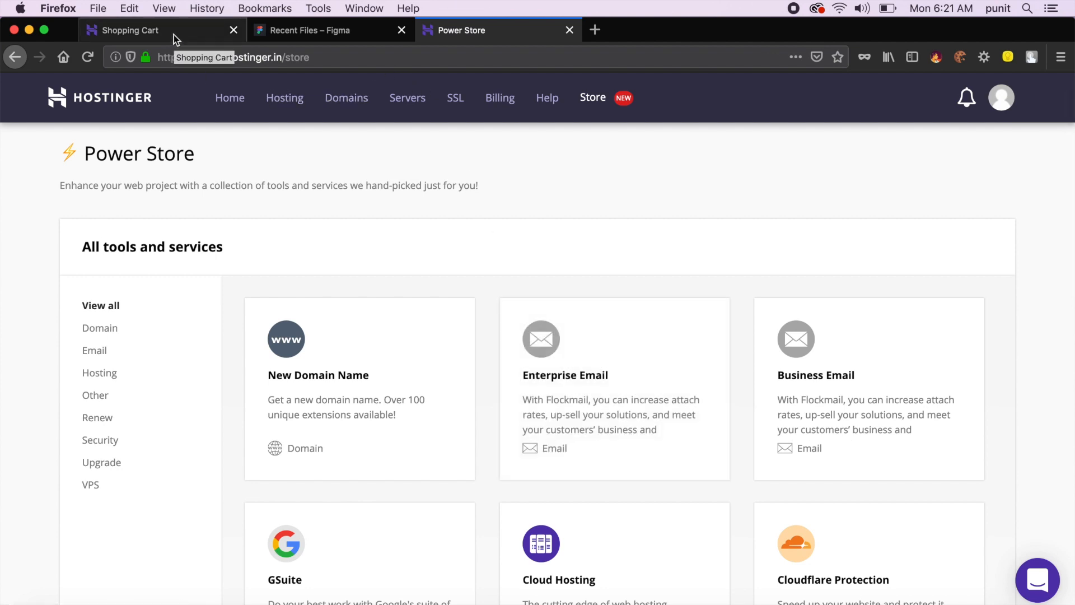
Apply the PUNITCHAWLA coupon code in the shopping cart, saving ₹324.
click(161, 29)
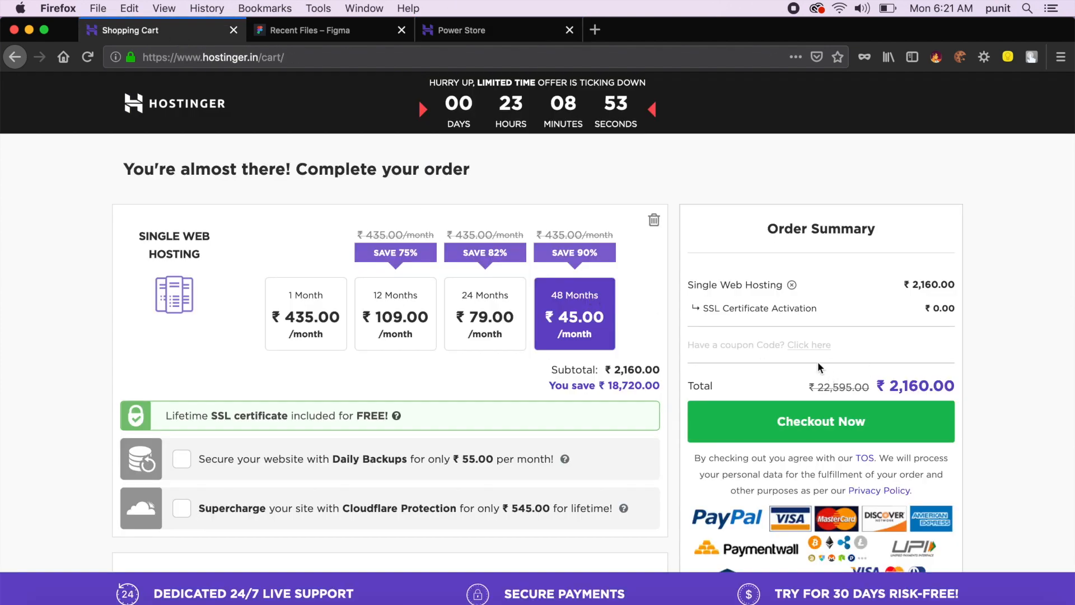
click(809, 345)
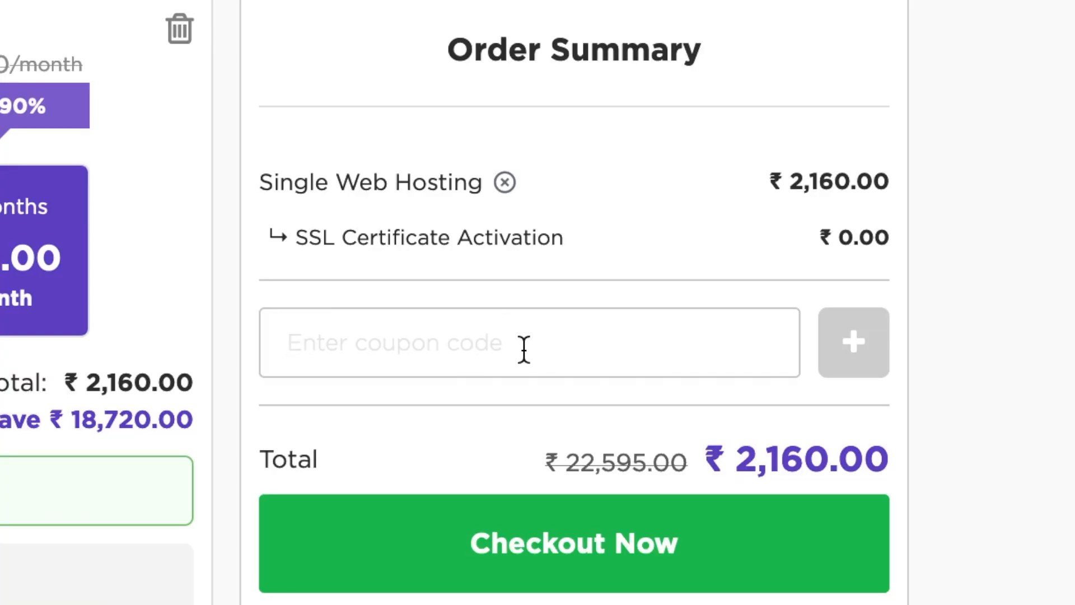
text(PUNITCHAWLA)
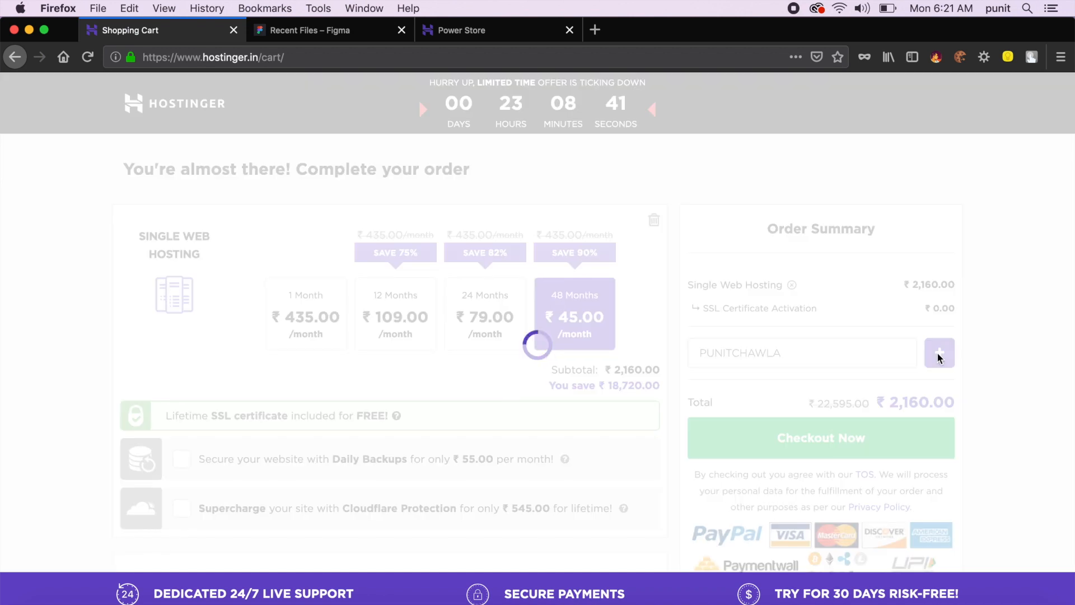
click(940, 353)
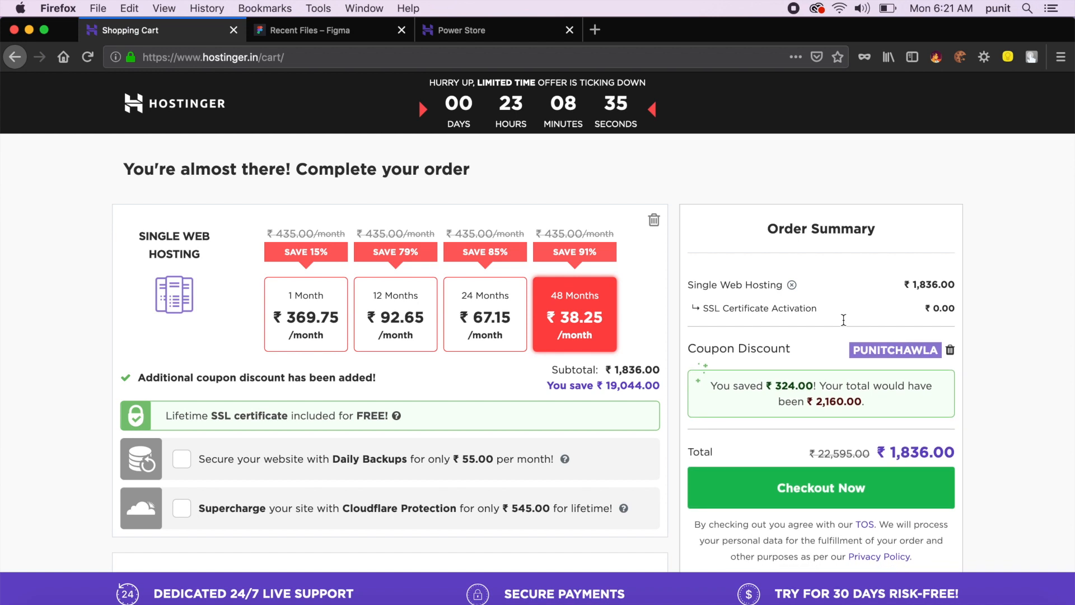
mouse_move(746, 284)
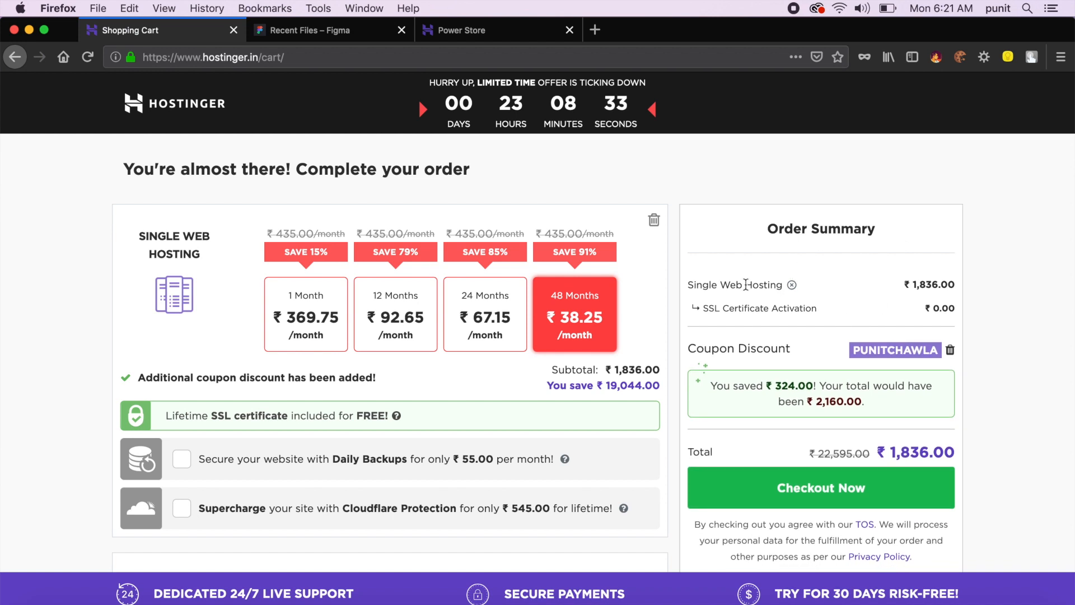
mouse_move(787, 399)
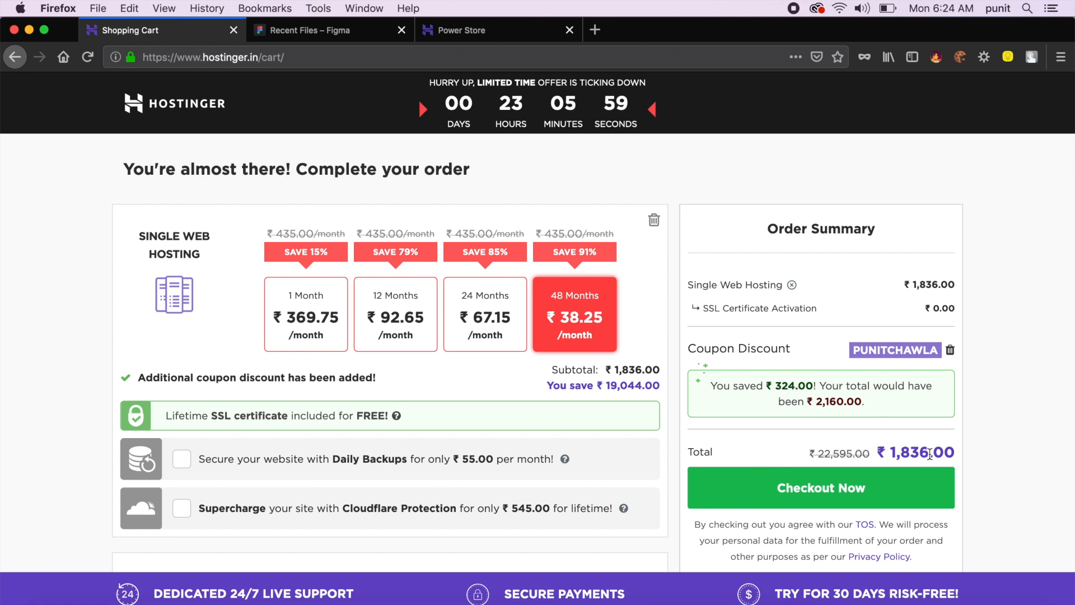
mouse_move(671, 362)
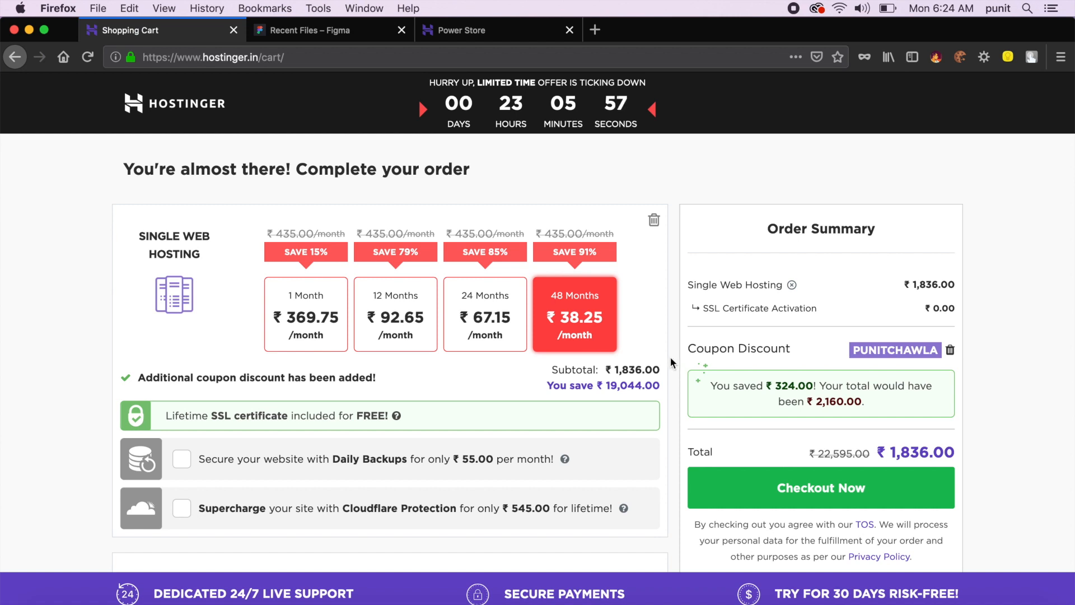
mouse_move(633, 323)
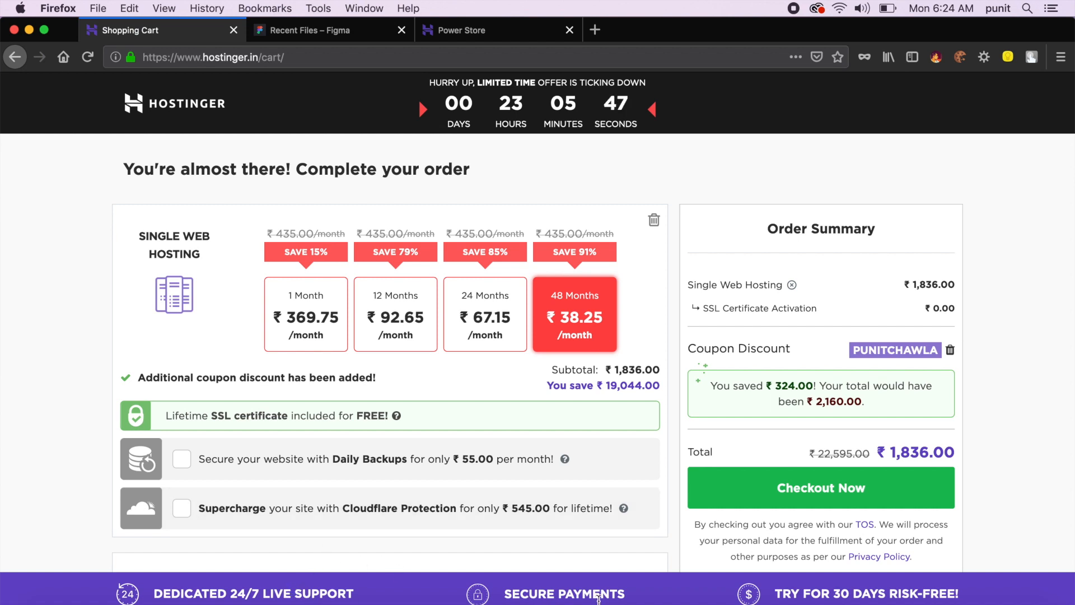
mouse_move(950, 585)
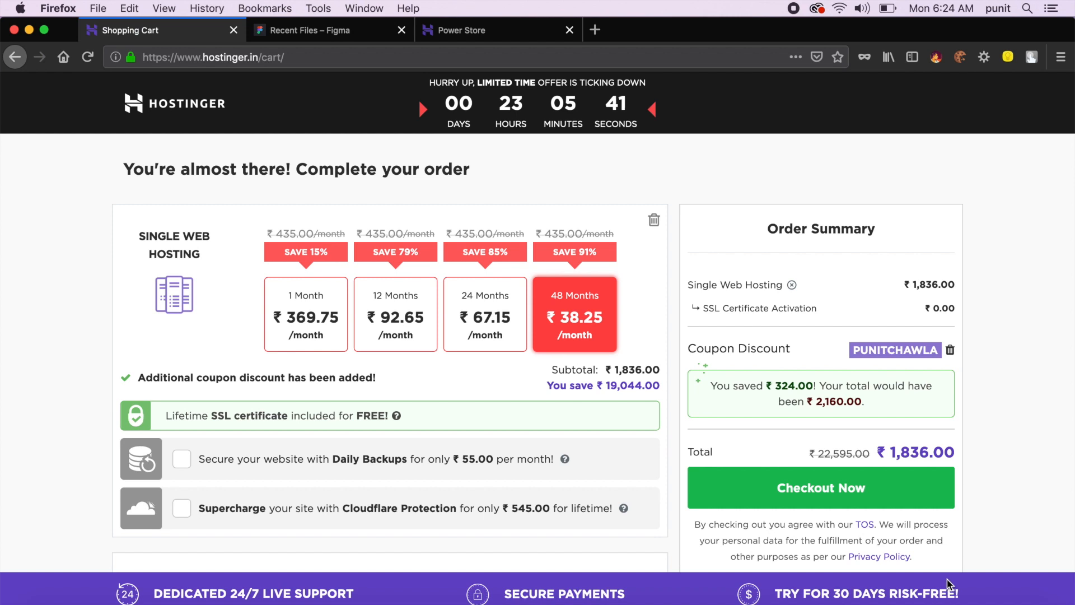
mouse_move(279, 422)
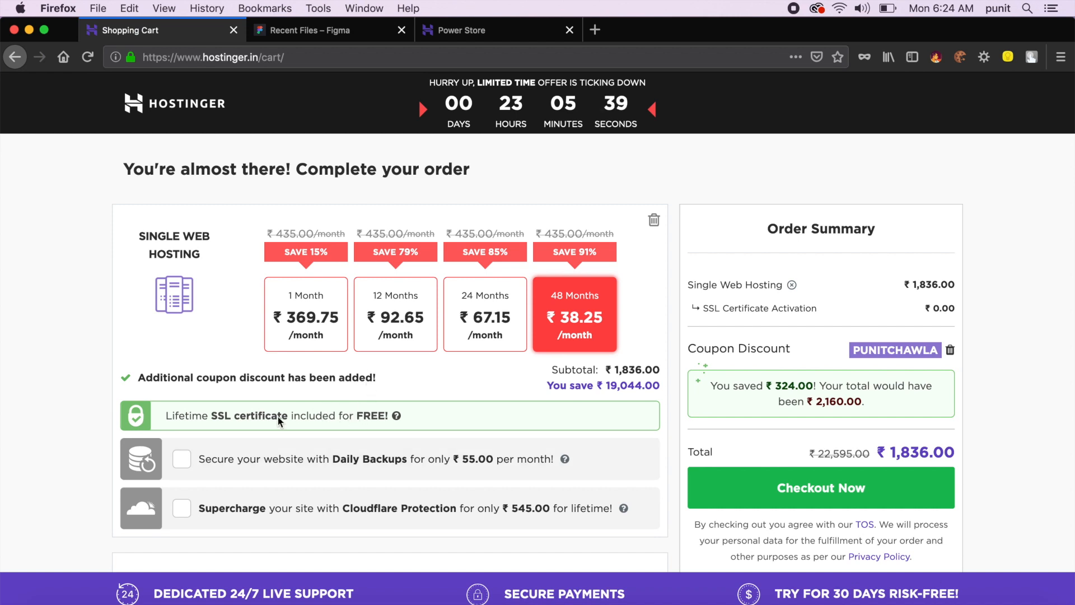
mouse_move(382, 421)
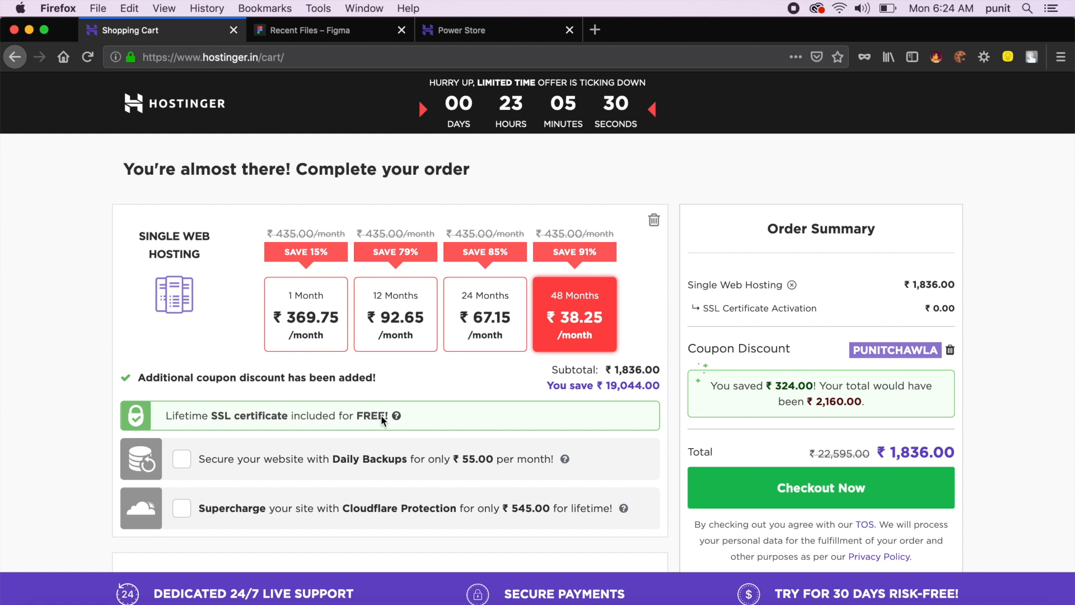
mouse_move(595, 365)
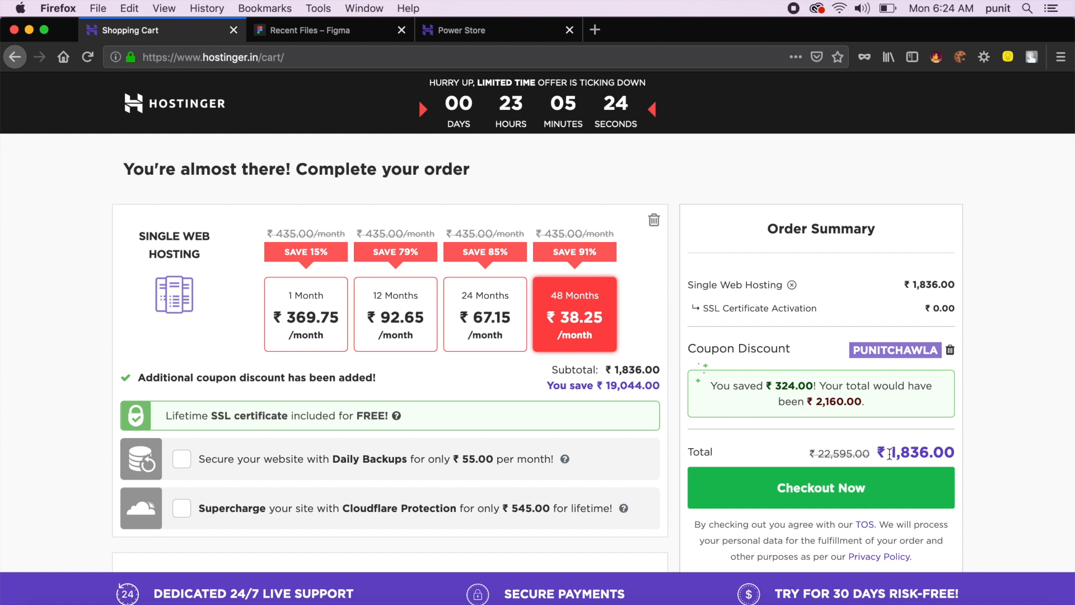
Scroll the cart to review the discounted ₹1,836.00 order total.
scroll(down, 3)
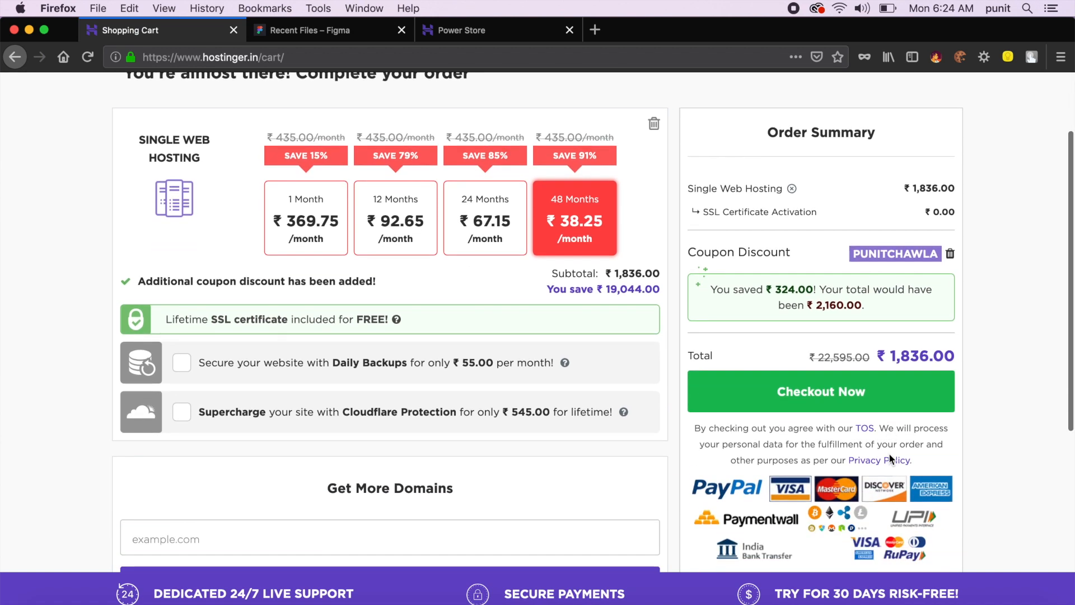
scroll(down, 3)
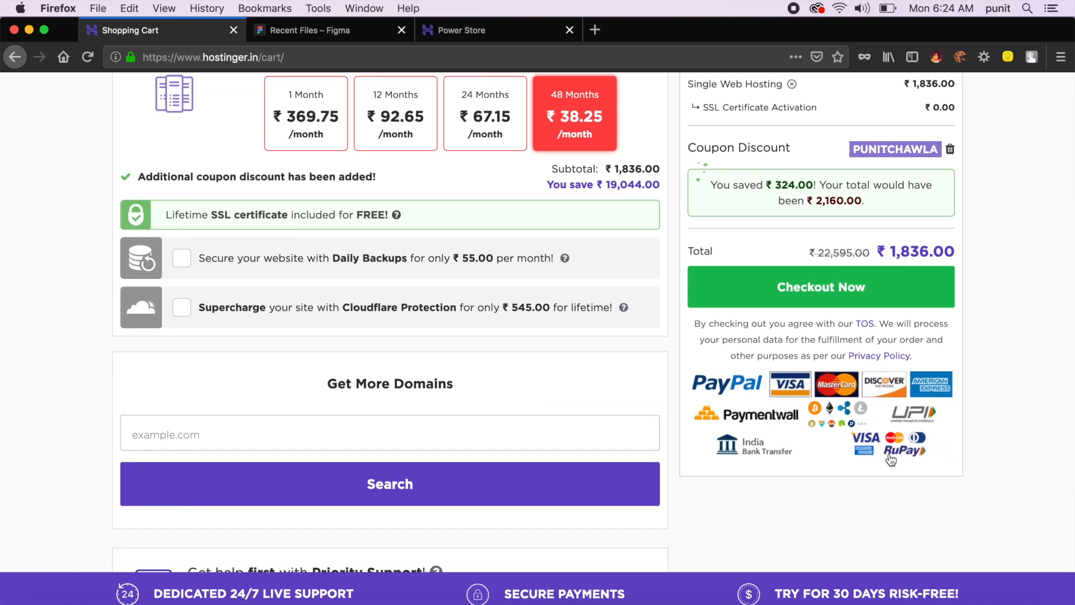
scroll(up, 3)
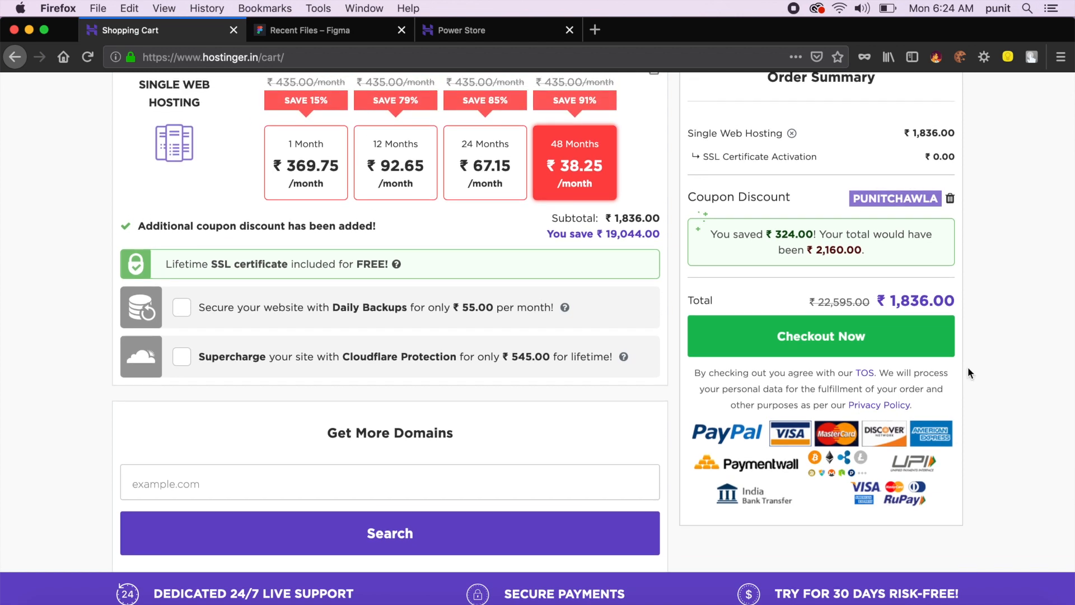
From Figma's Recent Files page, create a new blank untitled design file.
click(310, 29)
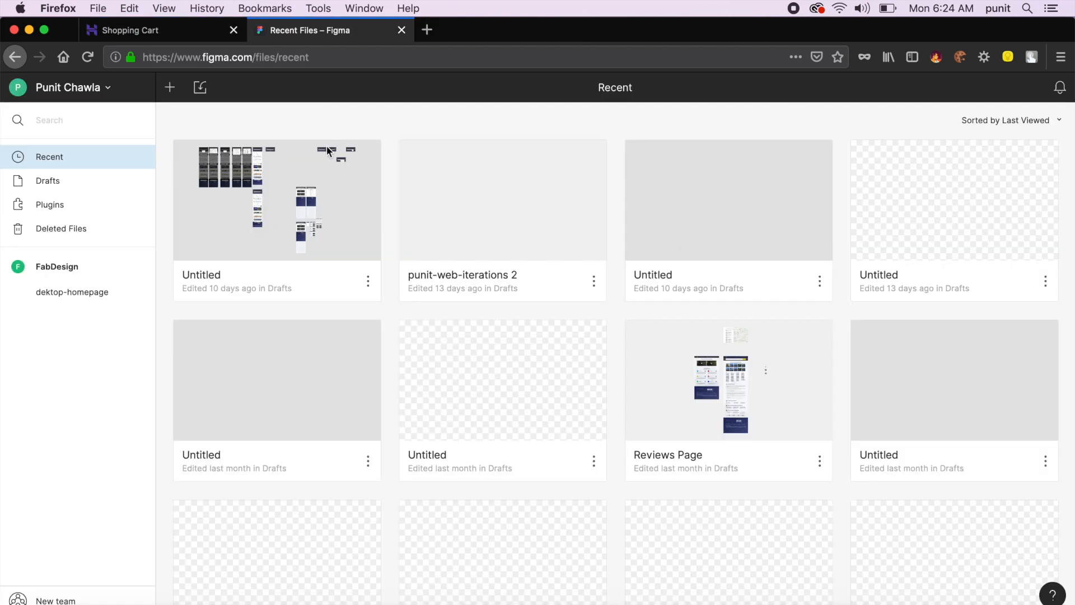
mouse_move(200, 206)
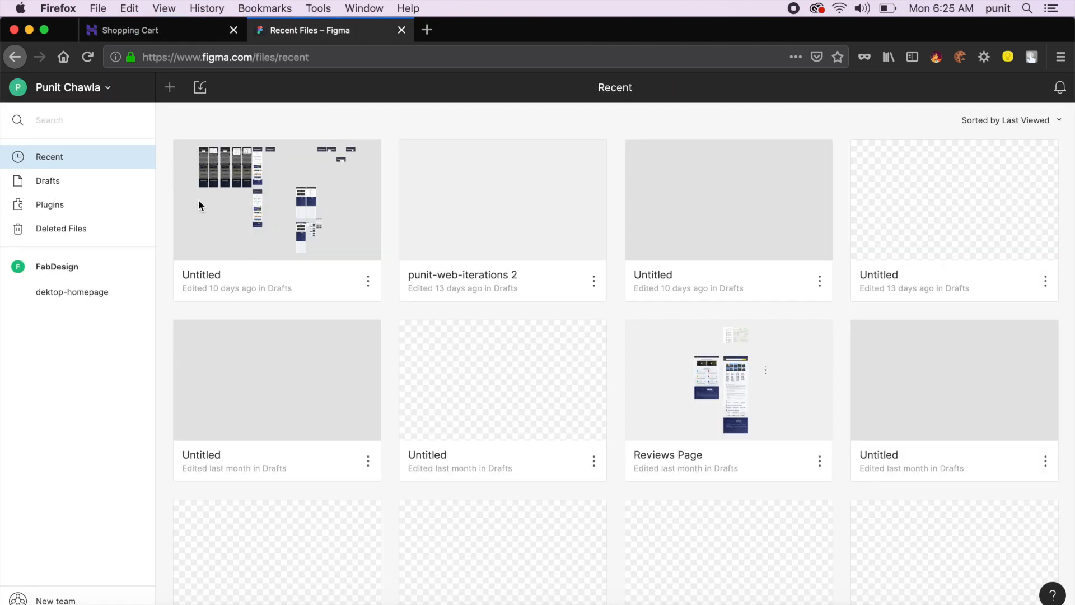
mouse_move(562, 154)
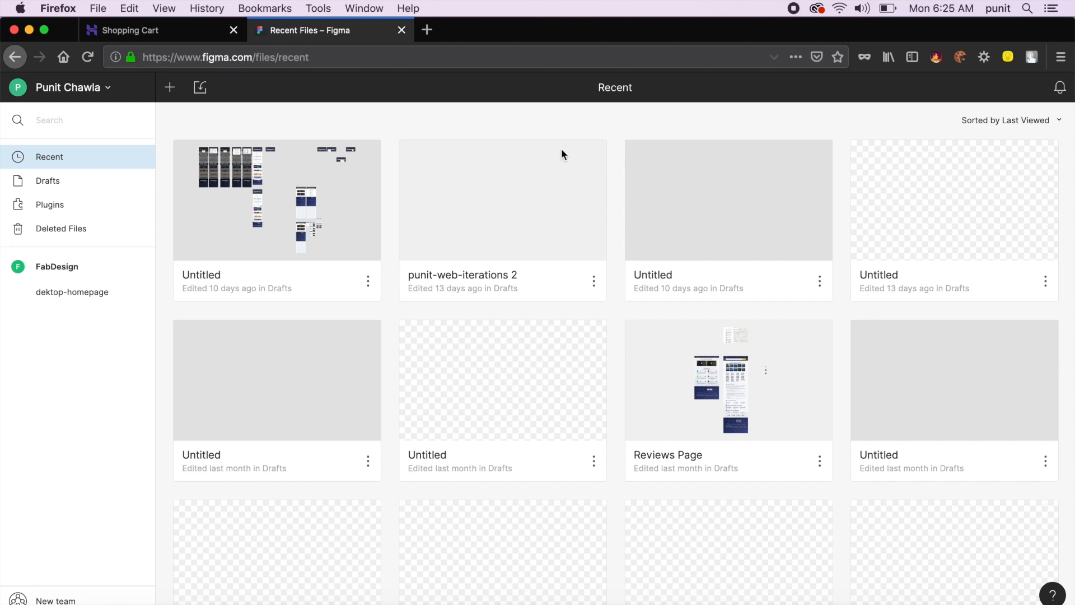
mouse_move(599, 139)
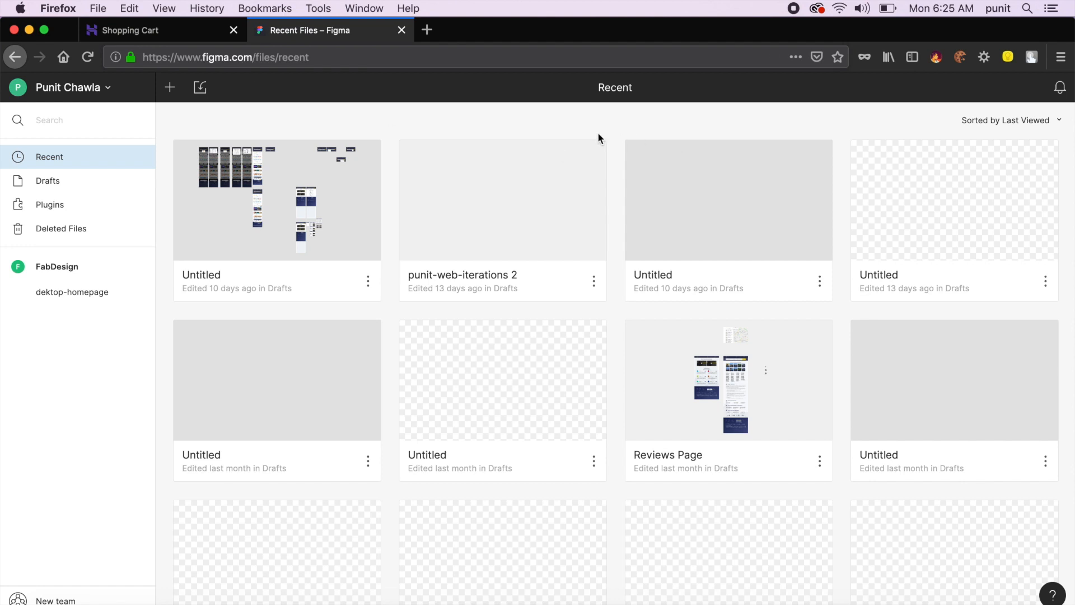
mouse_move(208, 115)
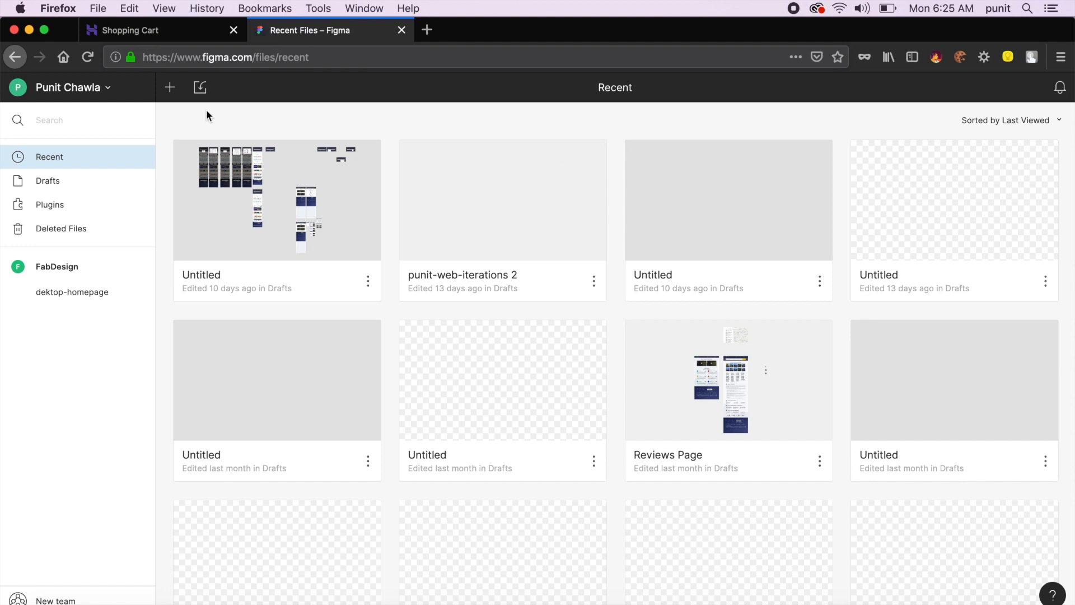
mouse_move(182, 127)
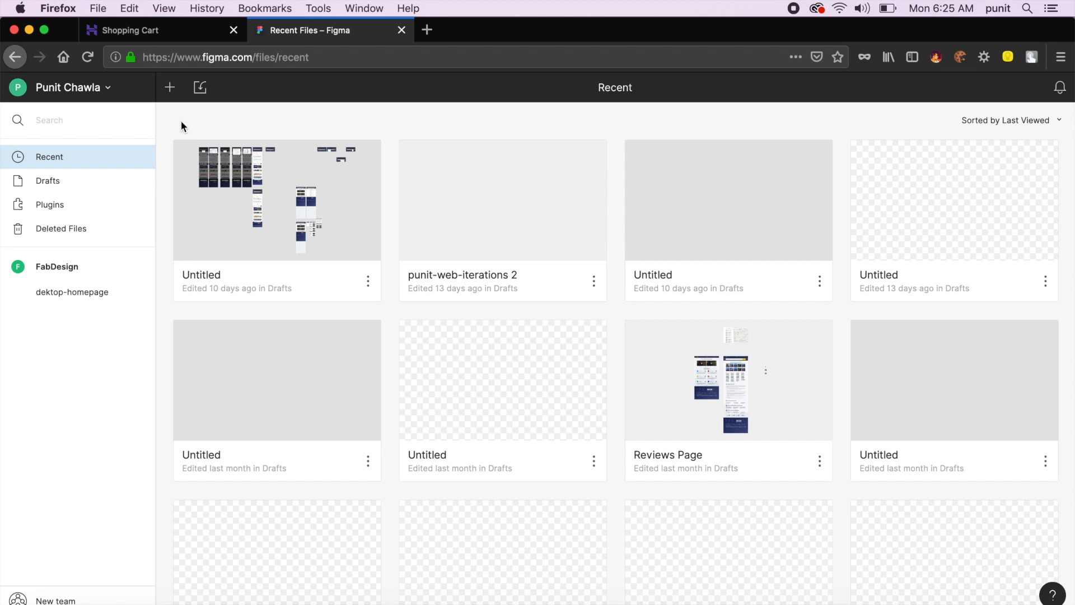
mouse_move(169, 87)
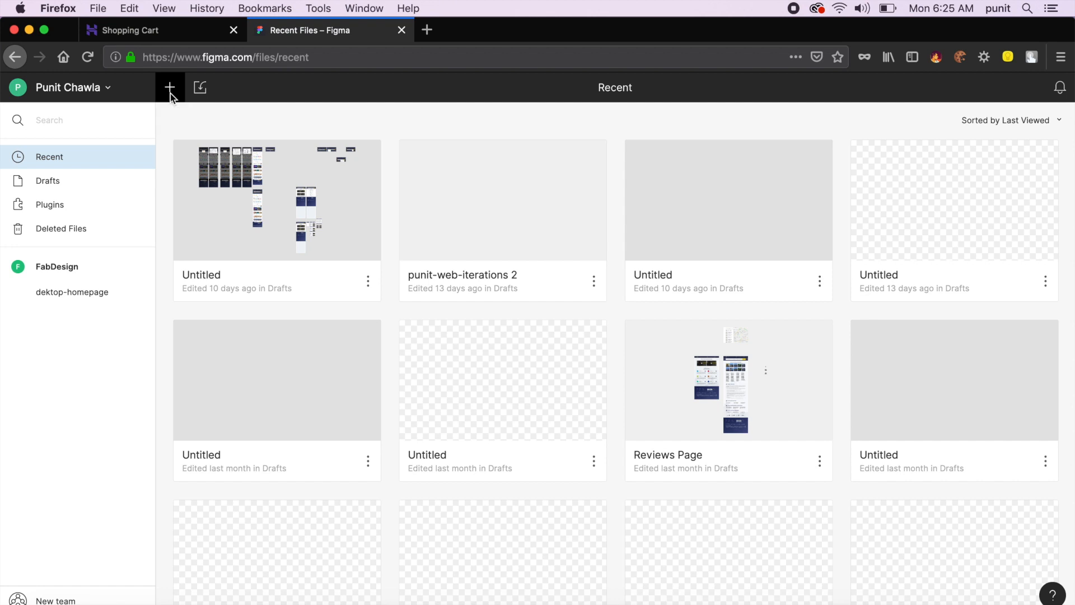
click(169, 87)
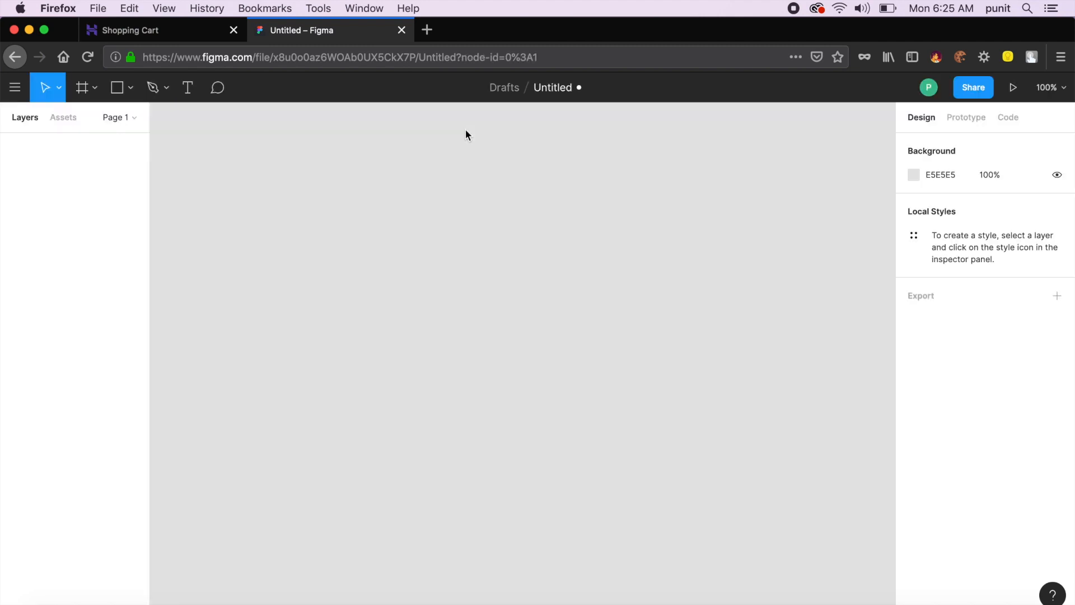
Switch to Adobe XD and select the whole Gurgaon location card group on its artboard.
click(217, 597)
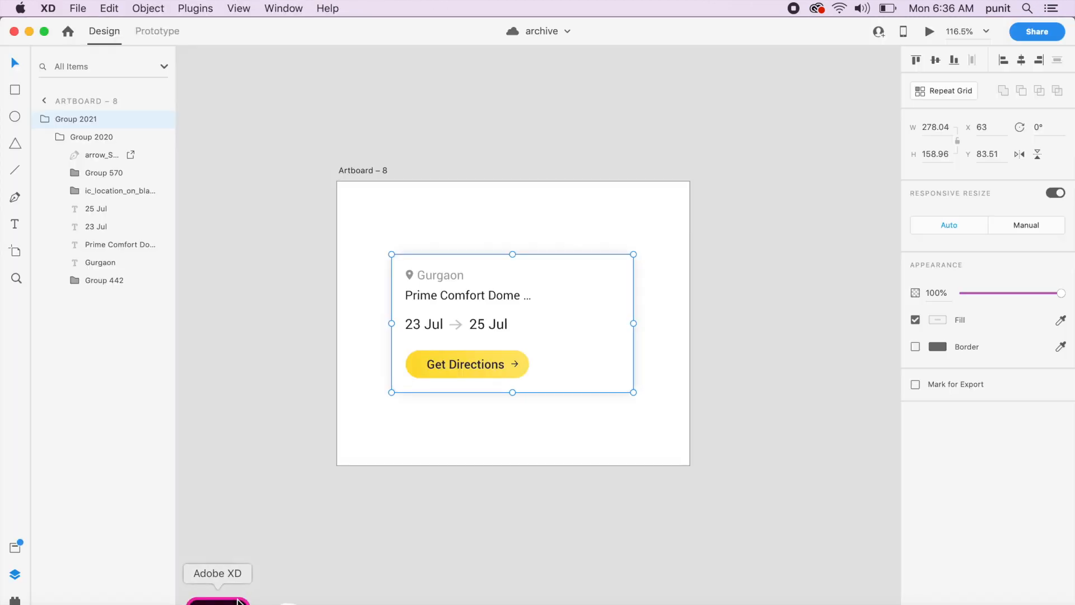
click(450, 439)
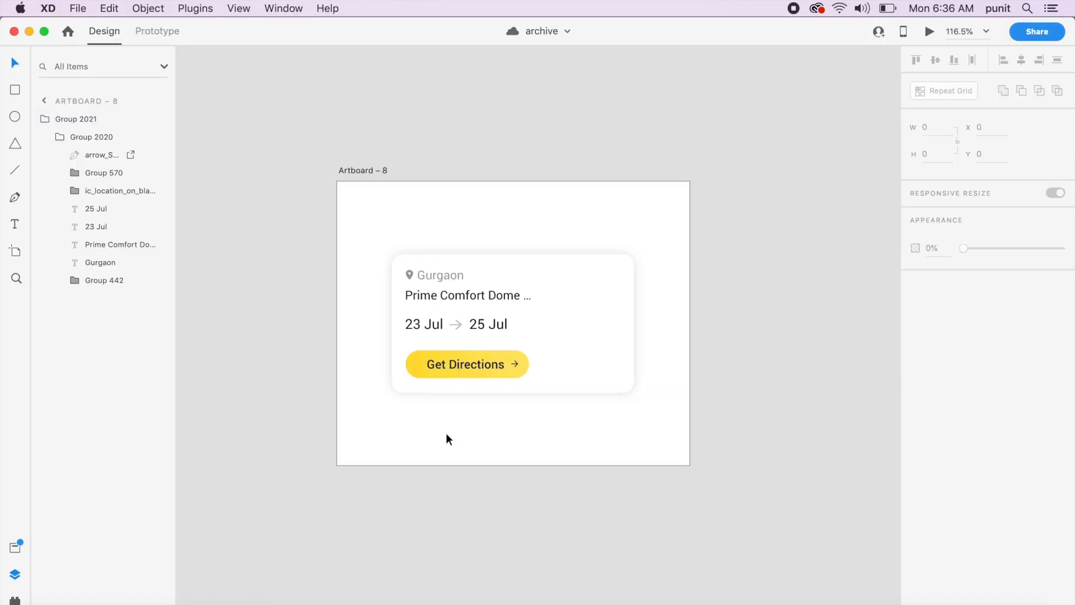
click(480, 322)
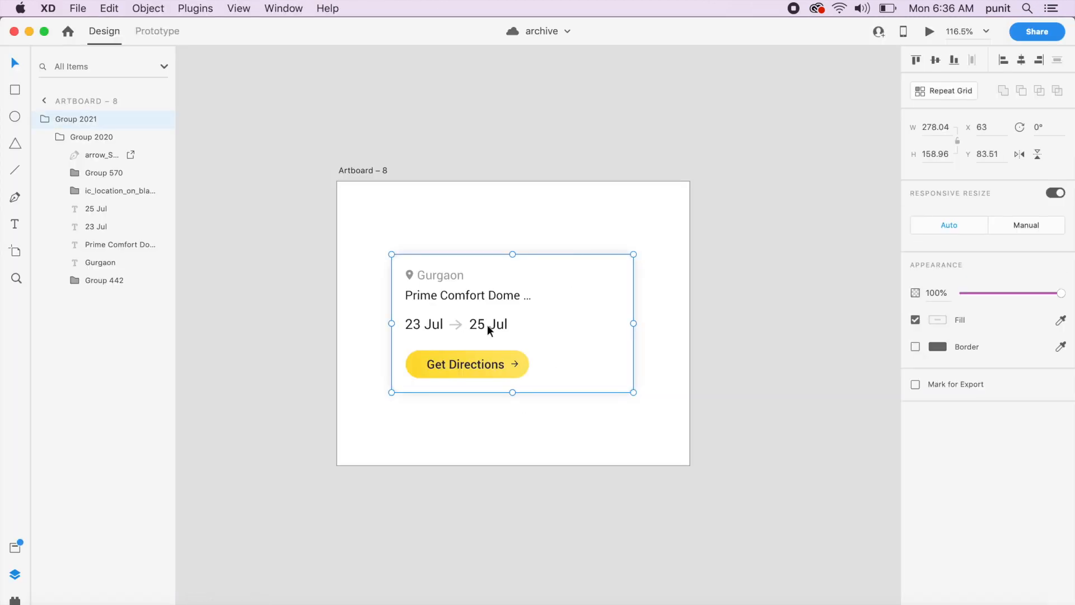
mouse_move(559, 292)
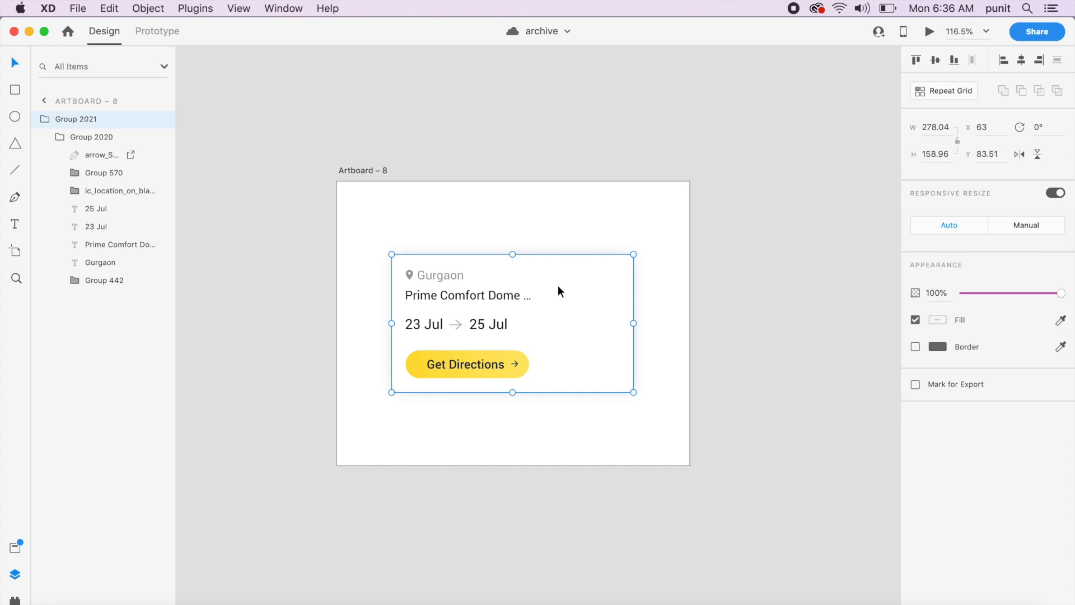
mouse_move(568, 598)
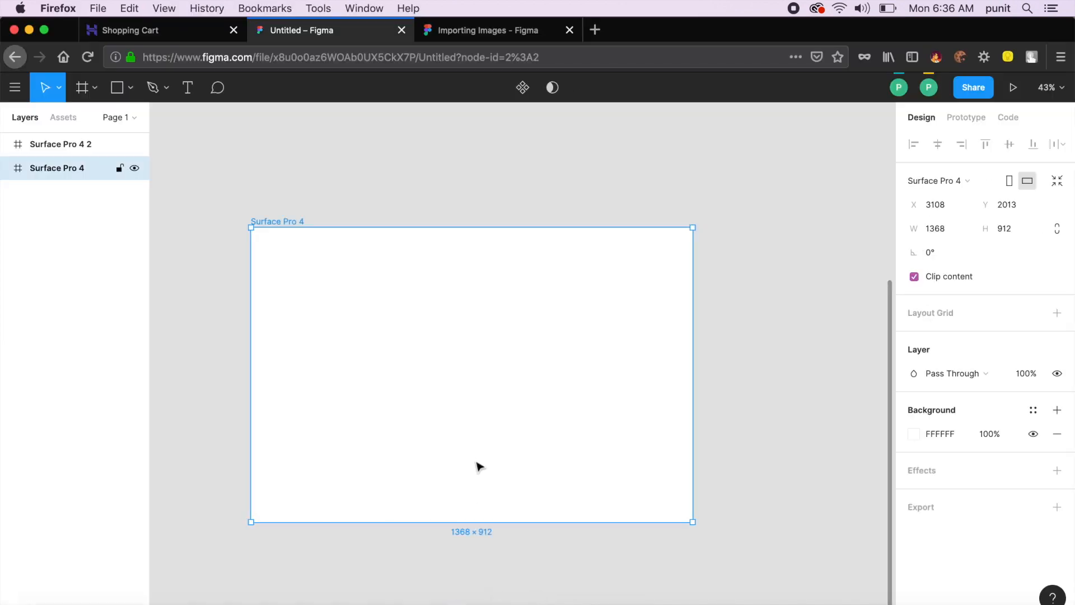
mouse_move(545, 390)
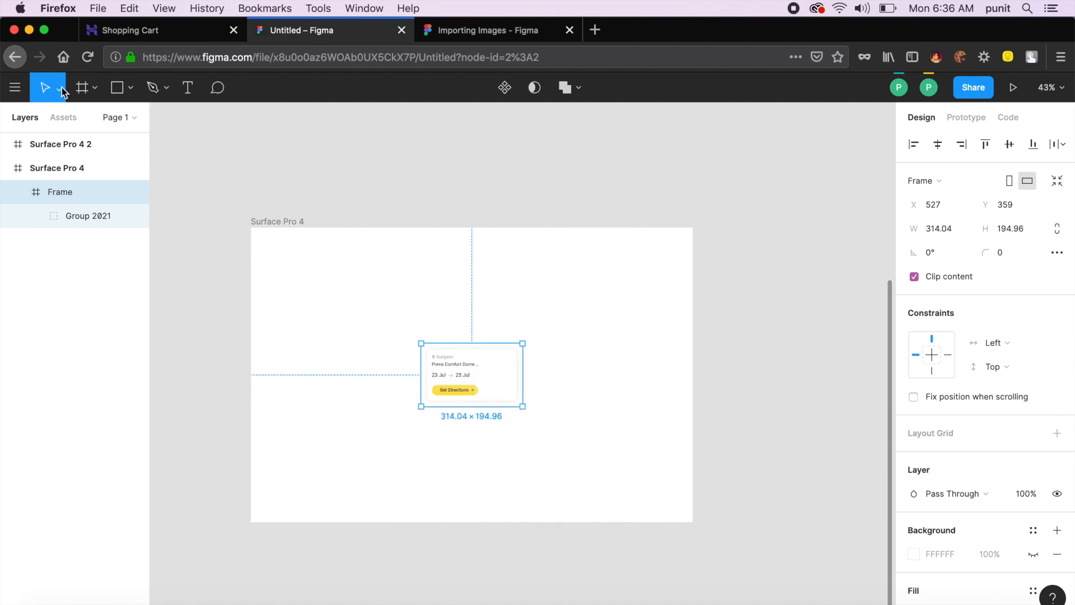
Switch to the Scale (K) tool and enlarge the pasted card within the Surface Pro 4 frame.
click(58, 87)
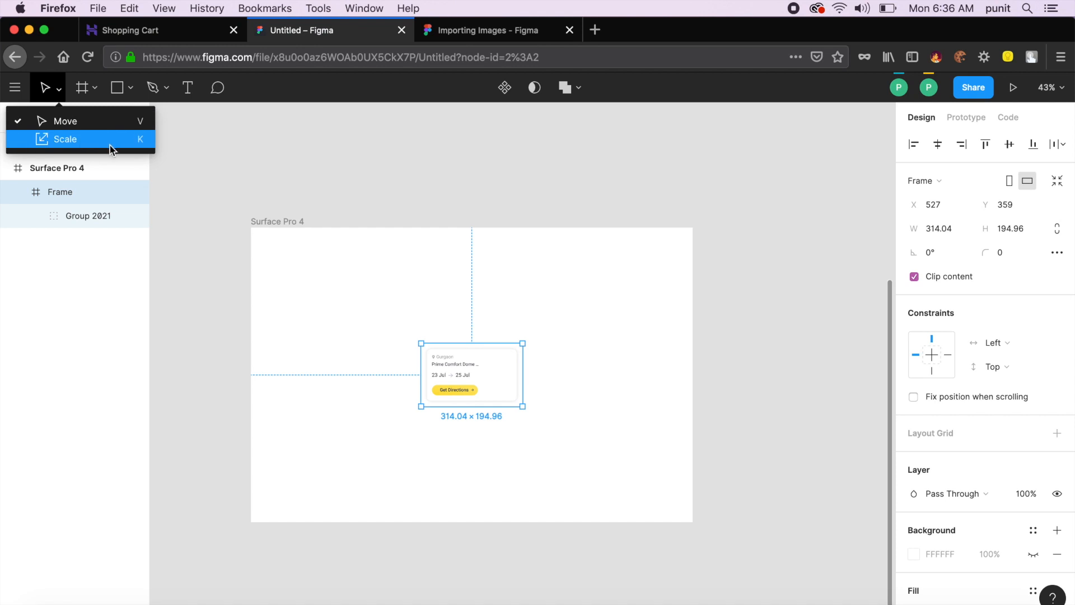
click(65, 139)
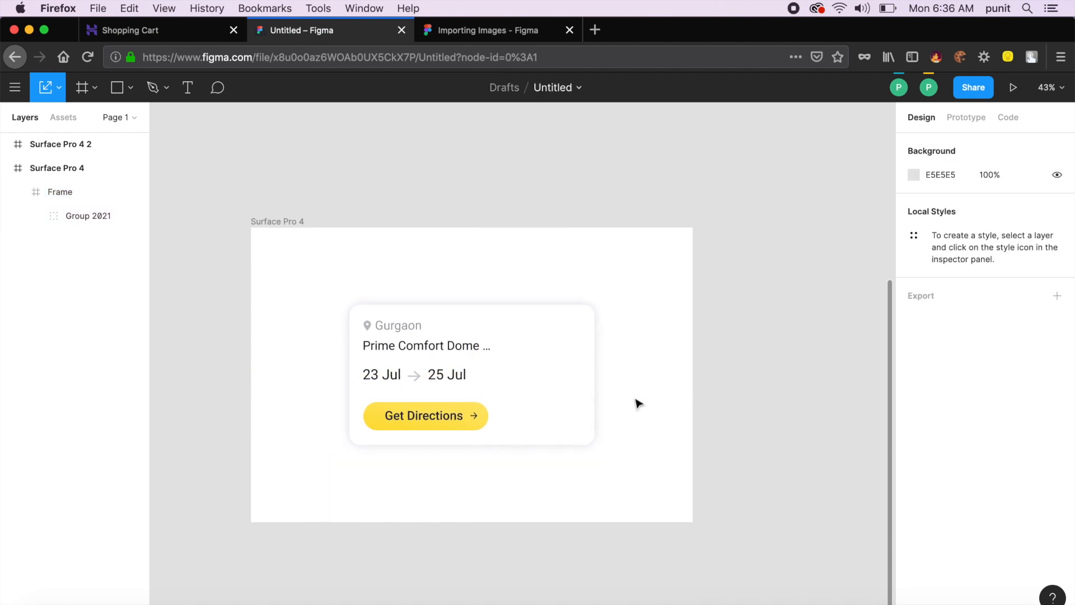
click(59, 191)
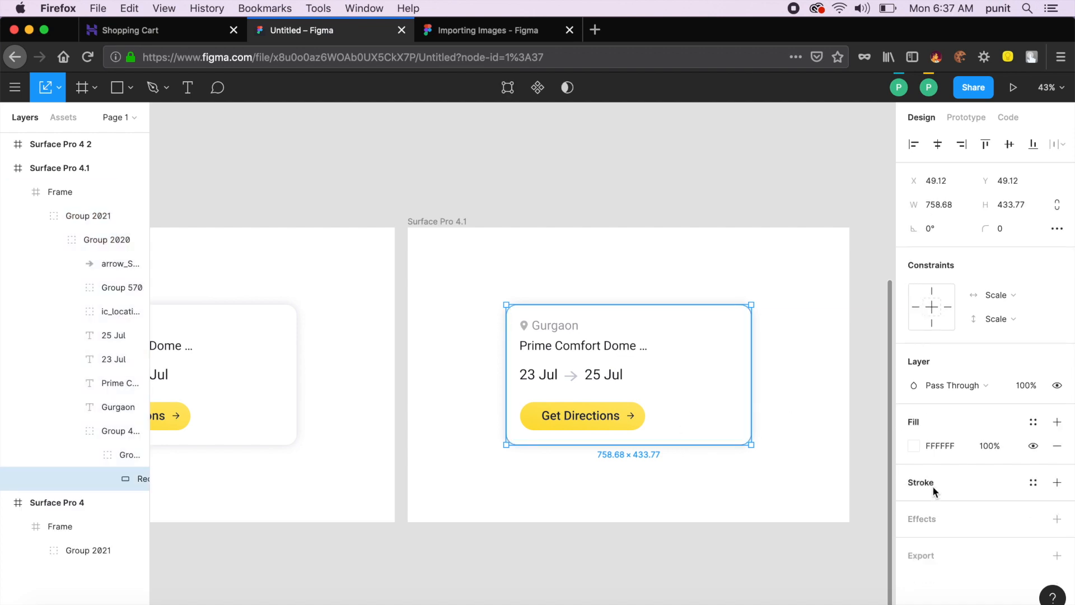
Recolour the duplicated card's background rectangle to a bright blue, then reselect the original frame.
click(914, 446)
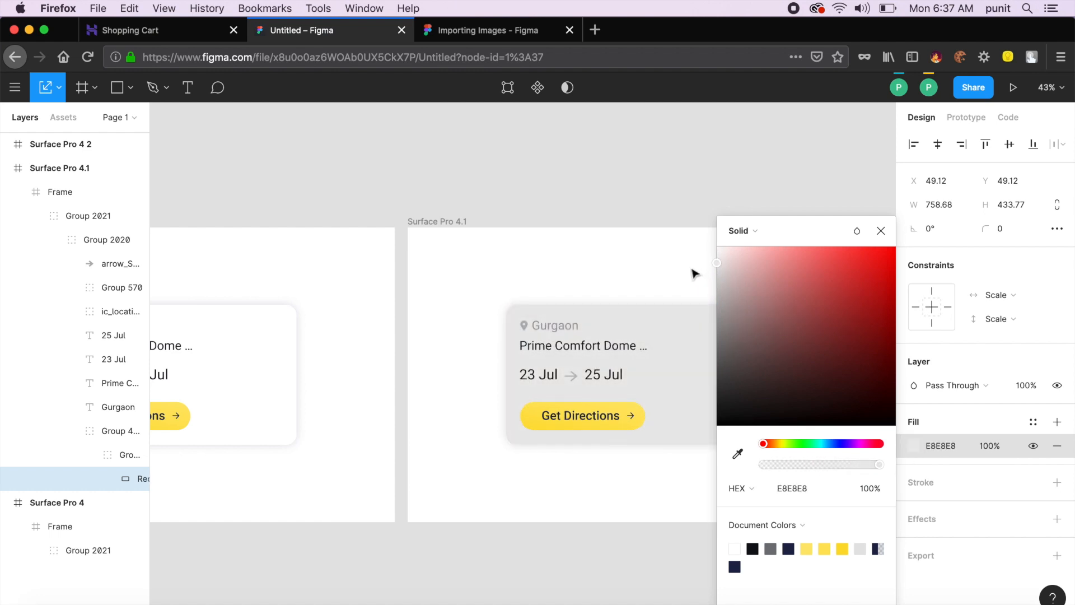
click(610, 374)
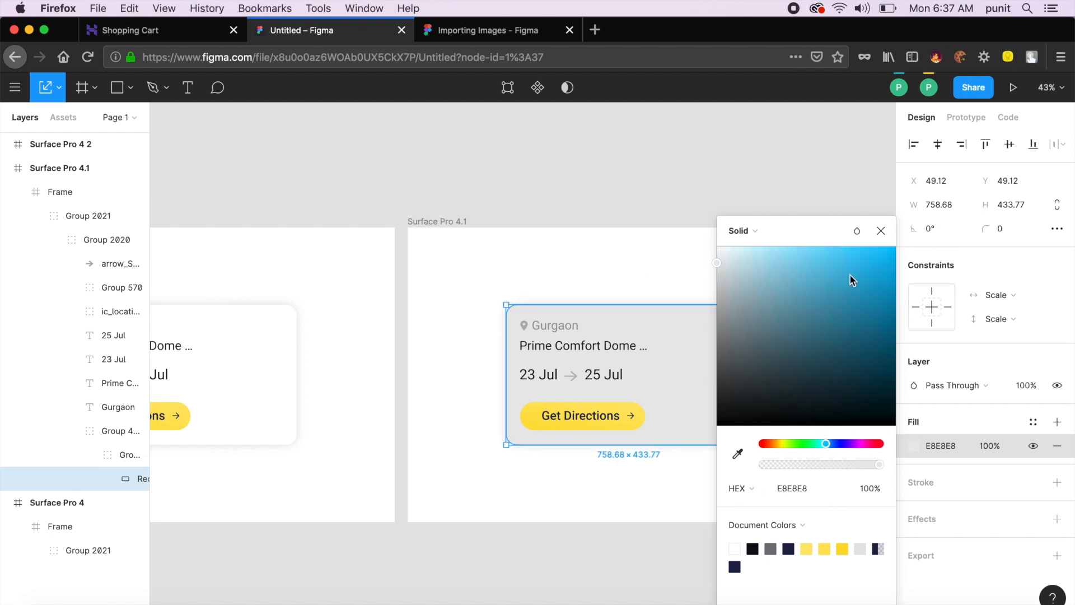
click(835, 247)
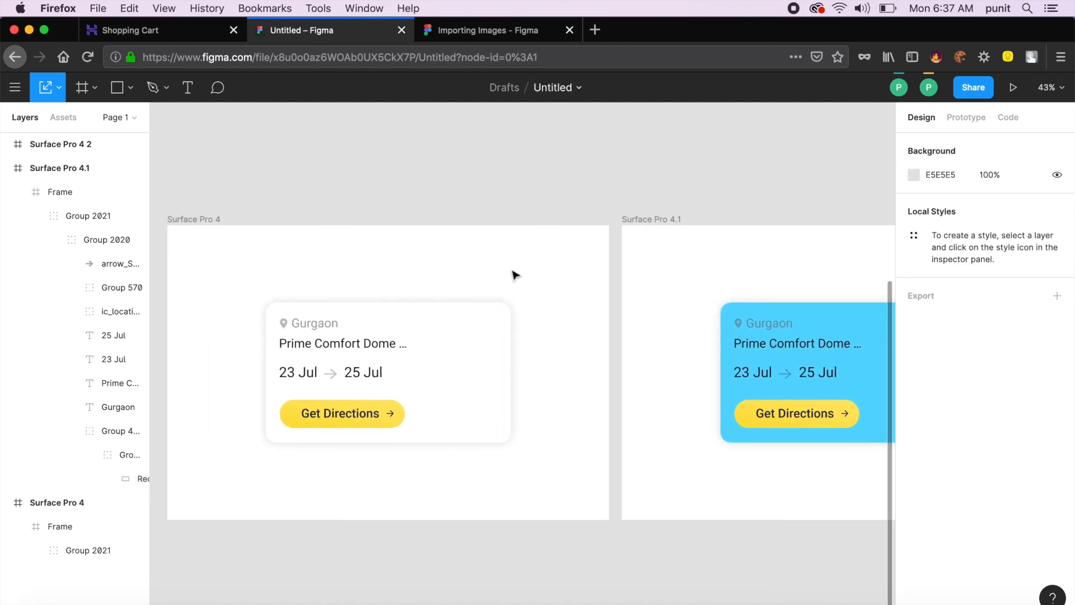
mouse_move(569, 399)
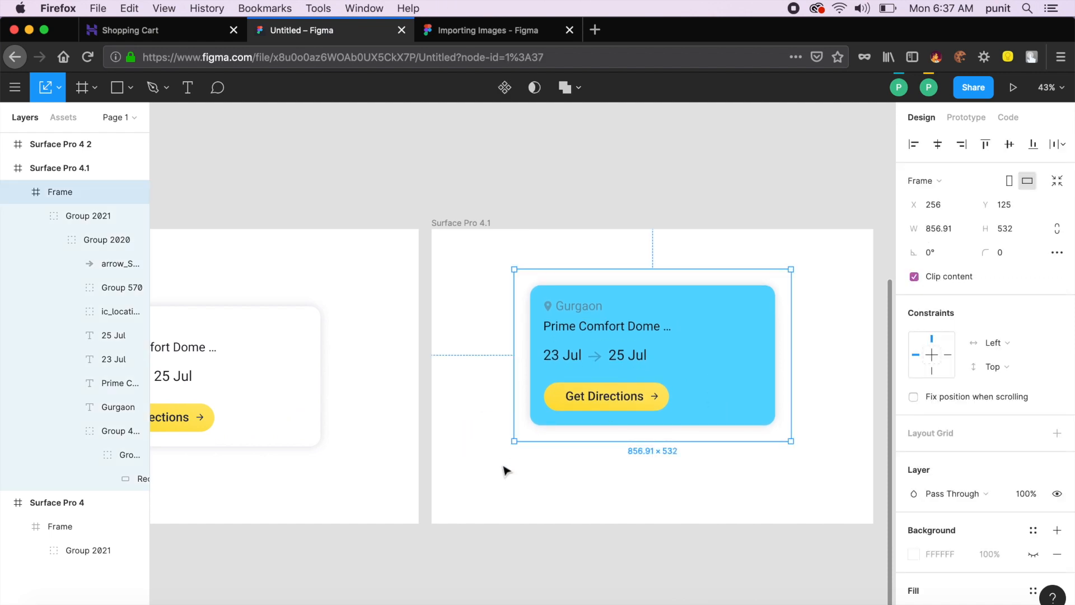
click(230, 170)
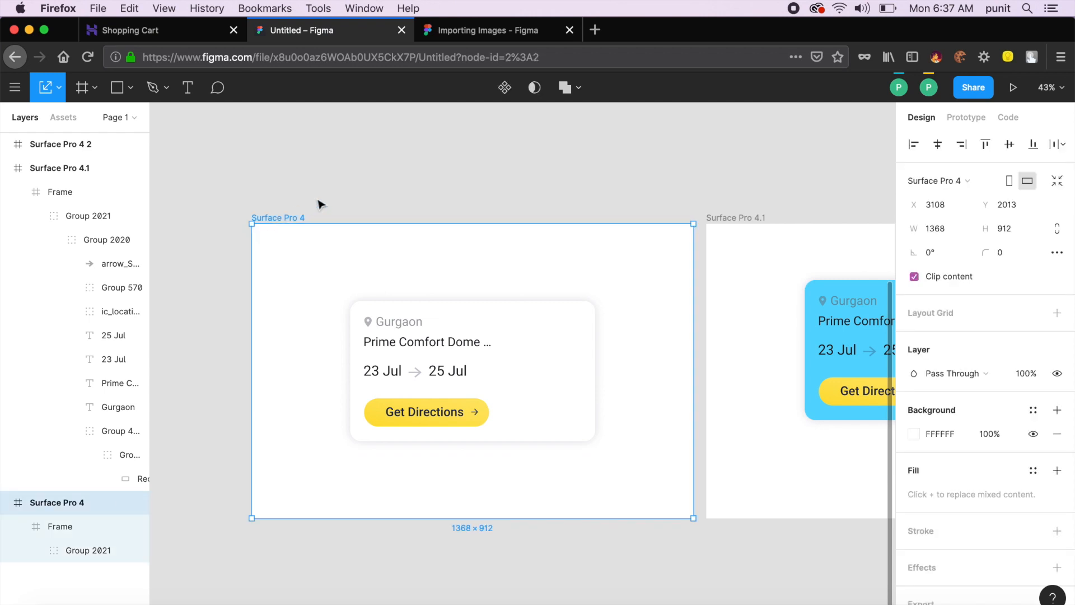
mouse_move(966, 122)
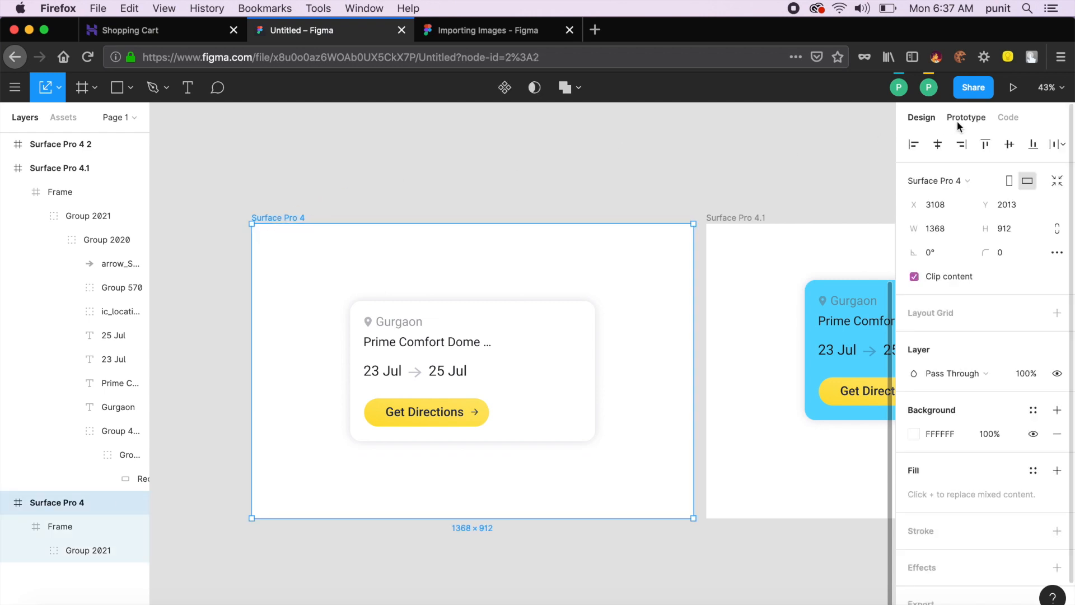
mouse_move(970, 123)
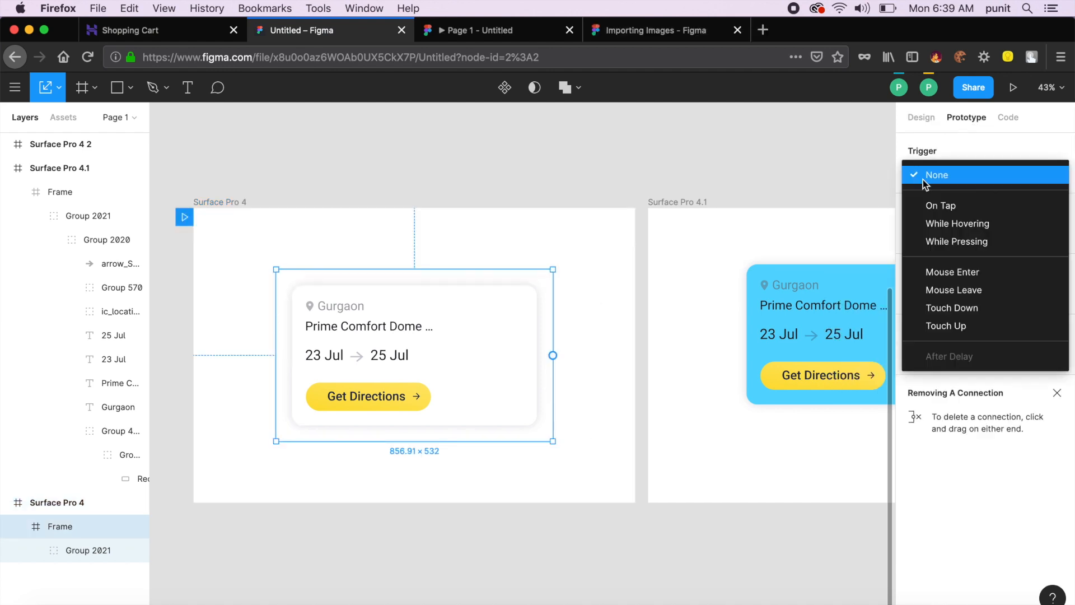
Add a While Hovering interaction on the card that navigates to Surface Pro 4.1.
click(936, 175)
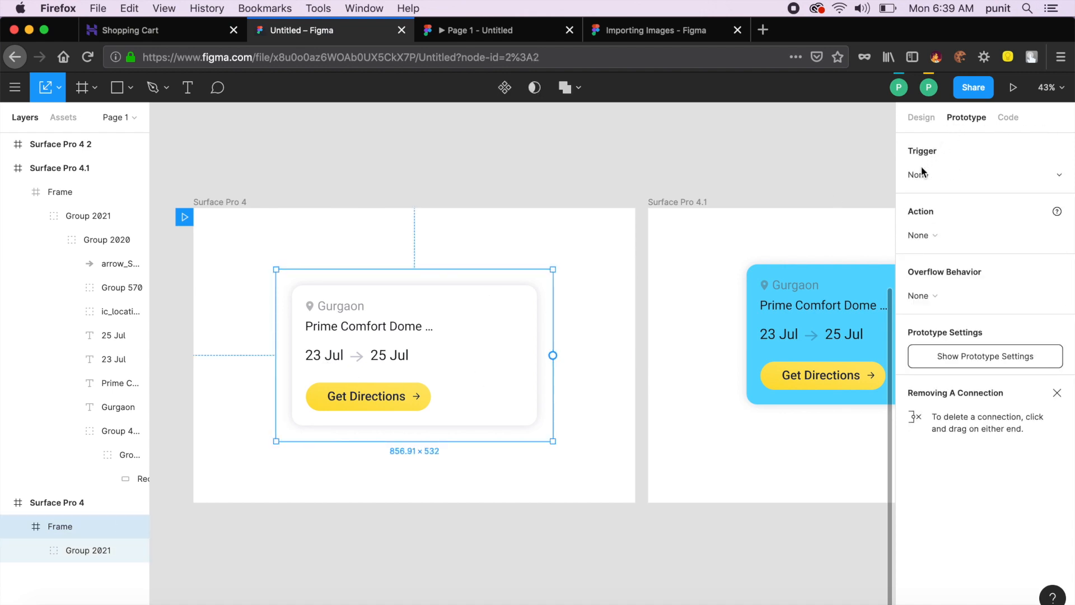
click(985, 174)
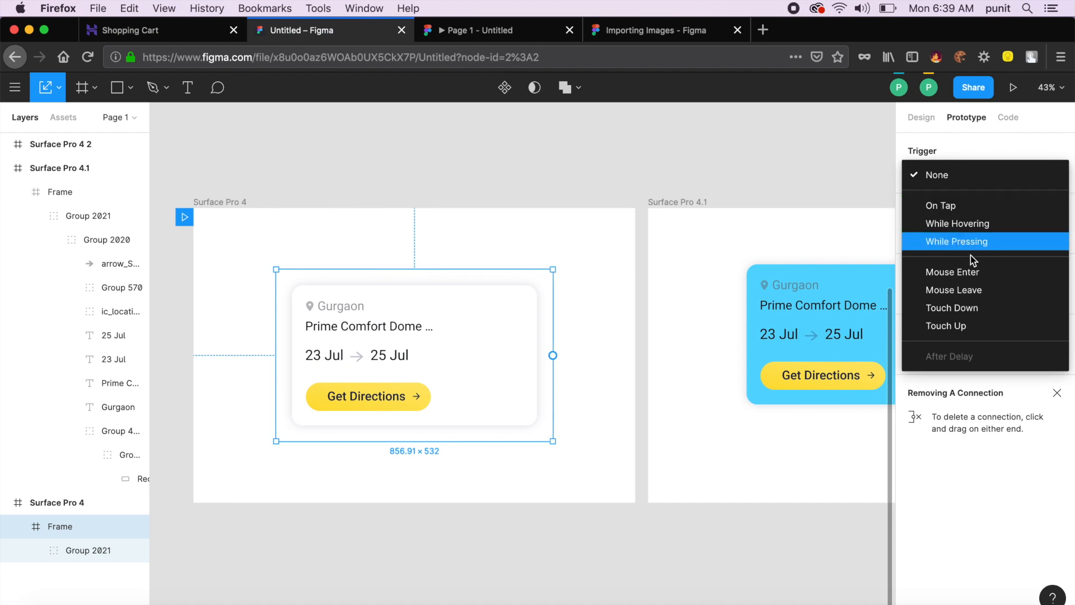
click(958, 223)
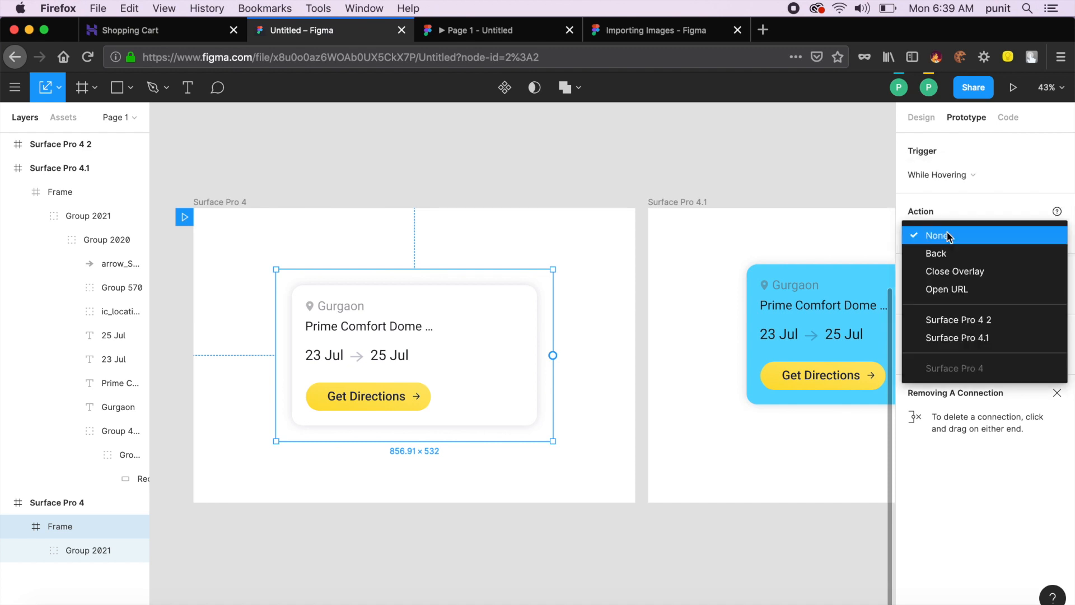
mouse_move(954, 271)
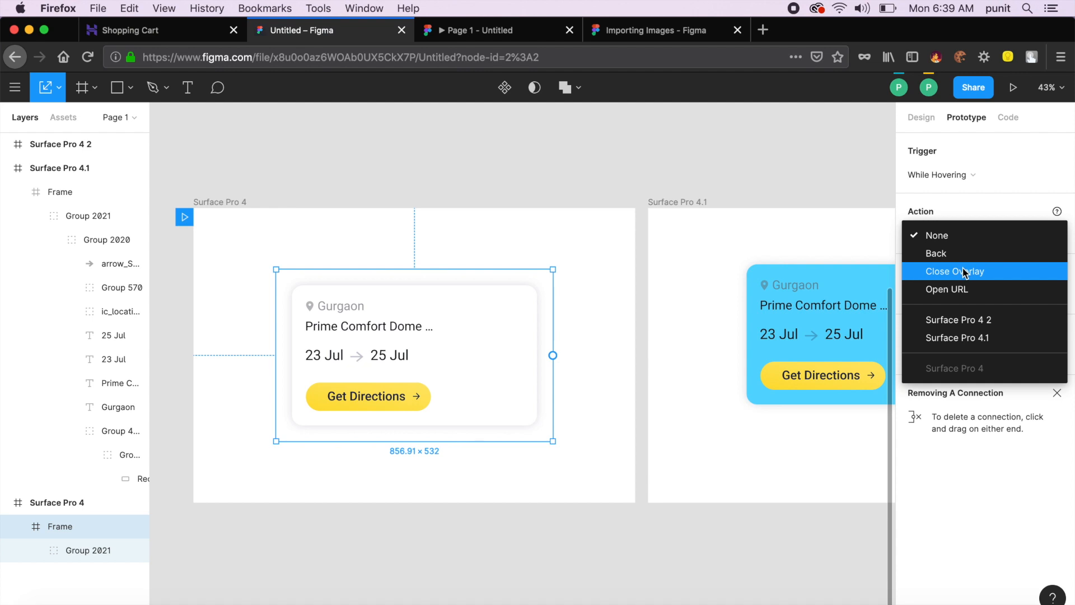
mouse_move(984, 319)
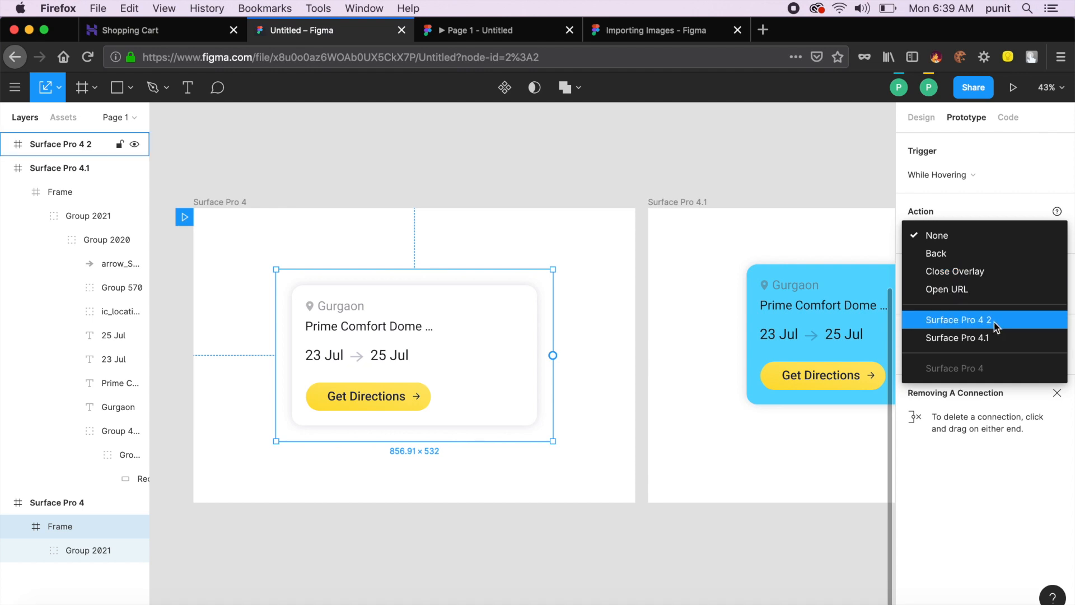
click(958, 319)
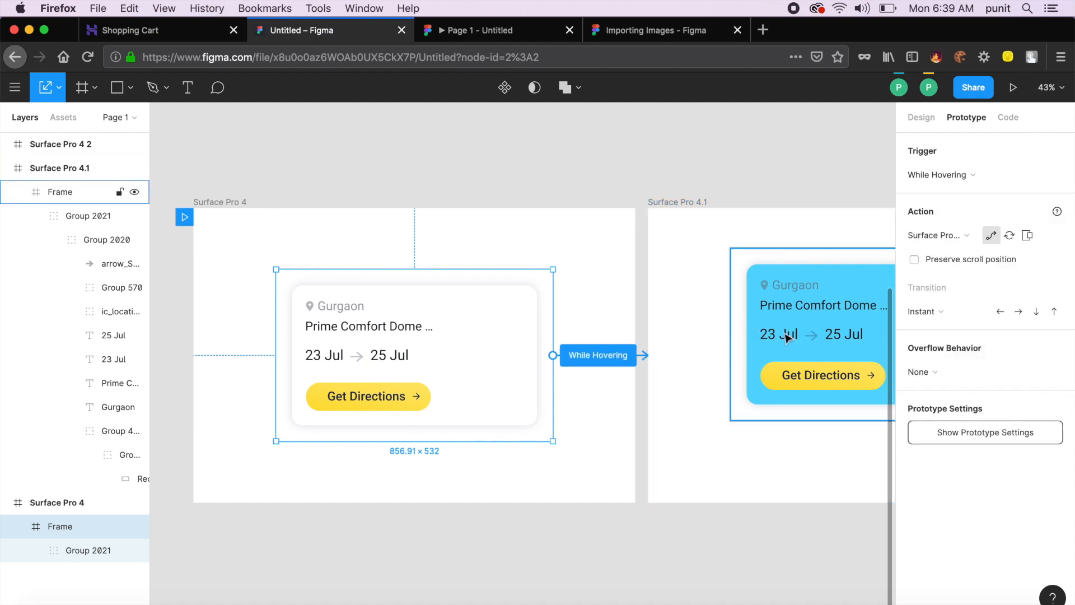
Set the transition to an upward Push and preserve the scroll position.
click(925, 311)
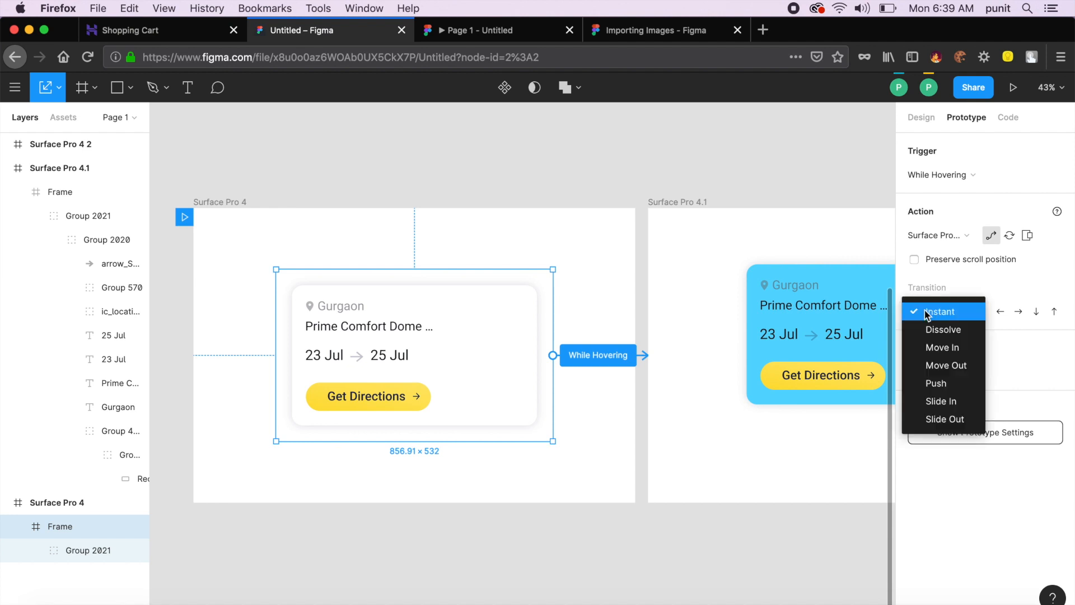
mouse_move(943, 330)
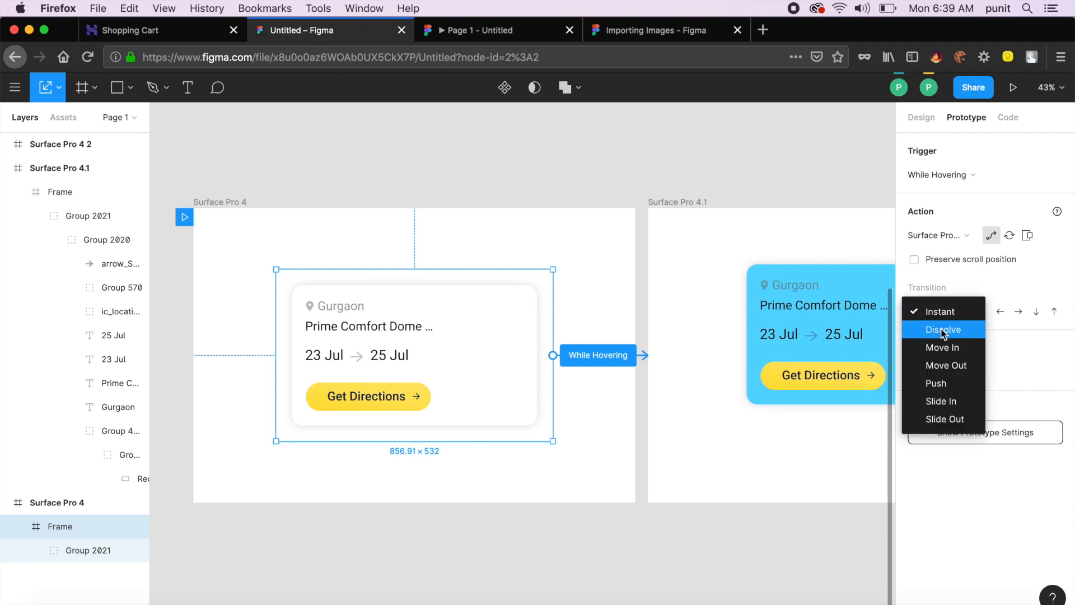
click(935, 383)
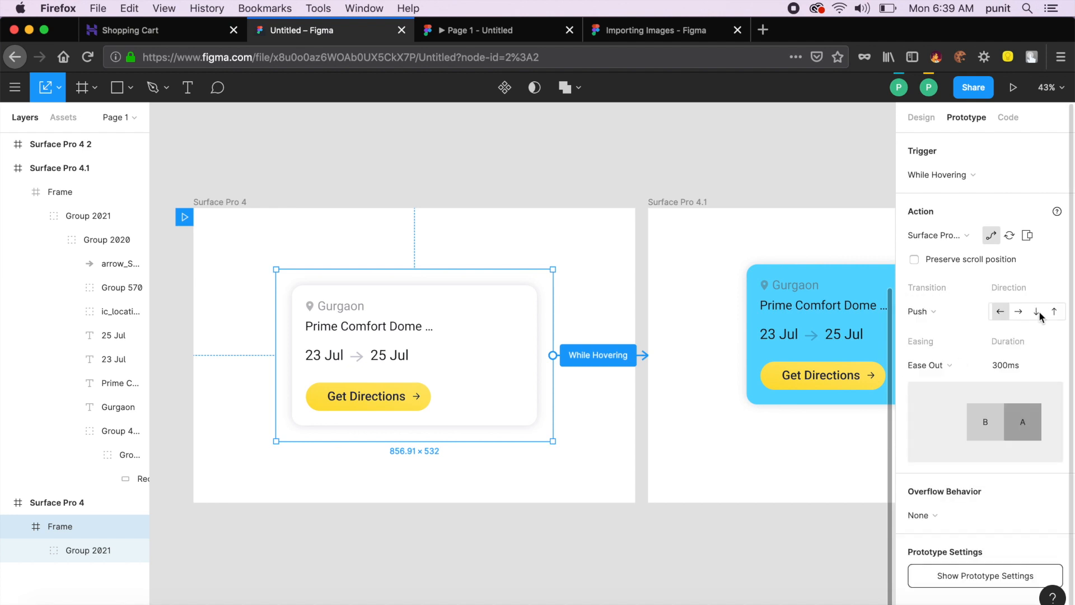
click(1055, 311)
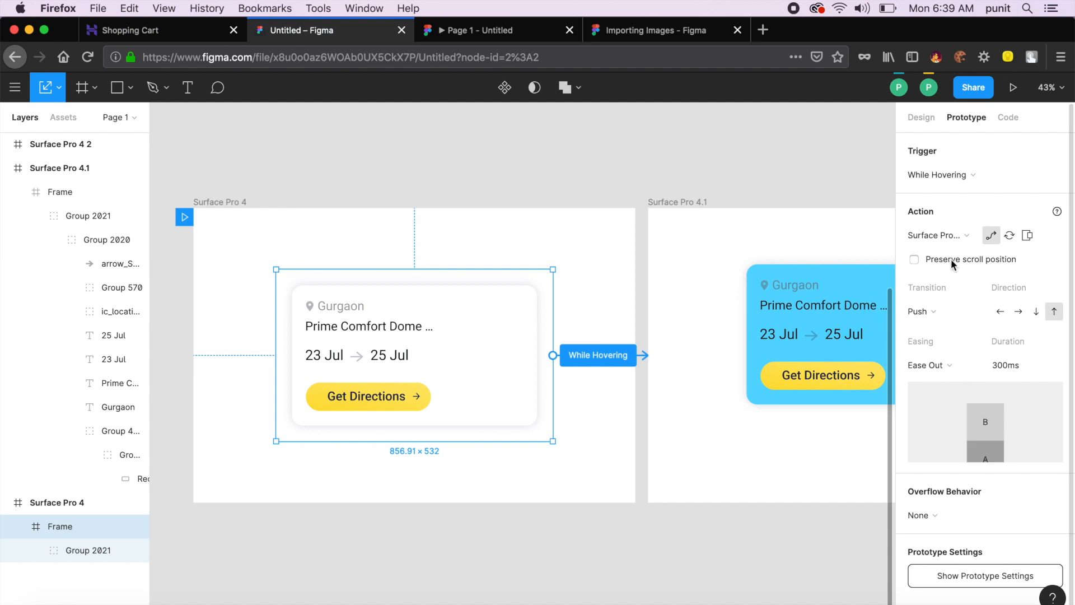
click(914, 259)
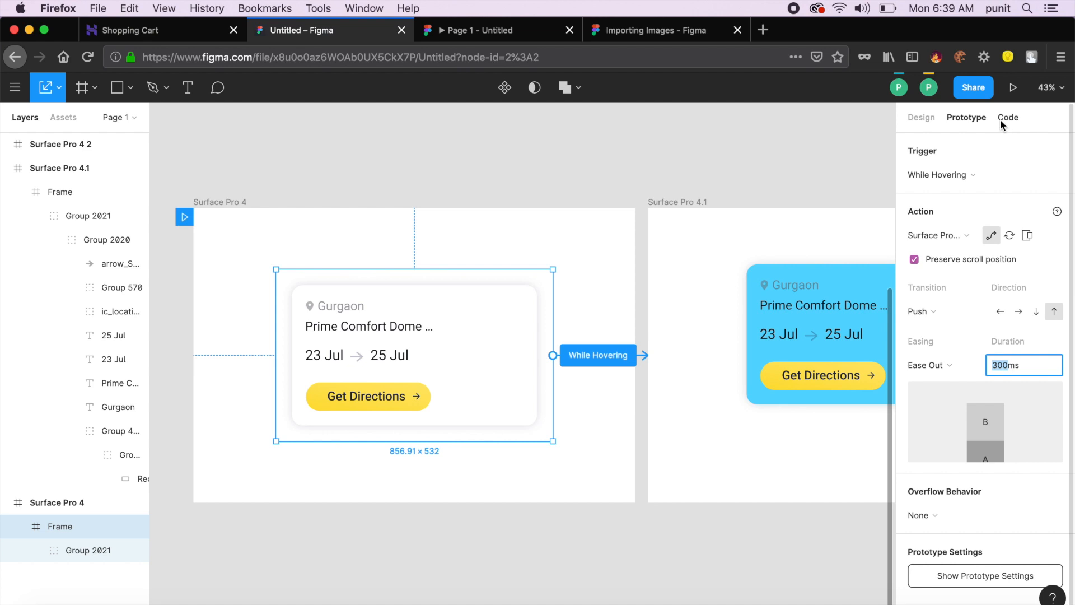
mouse_move(1012, 88)
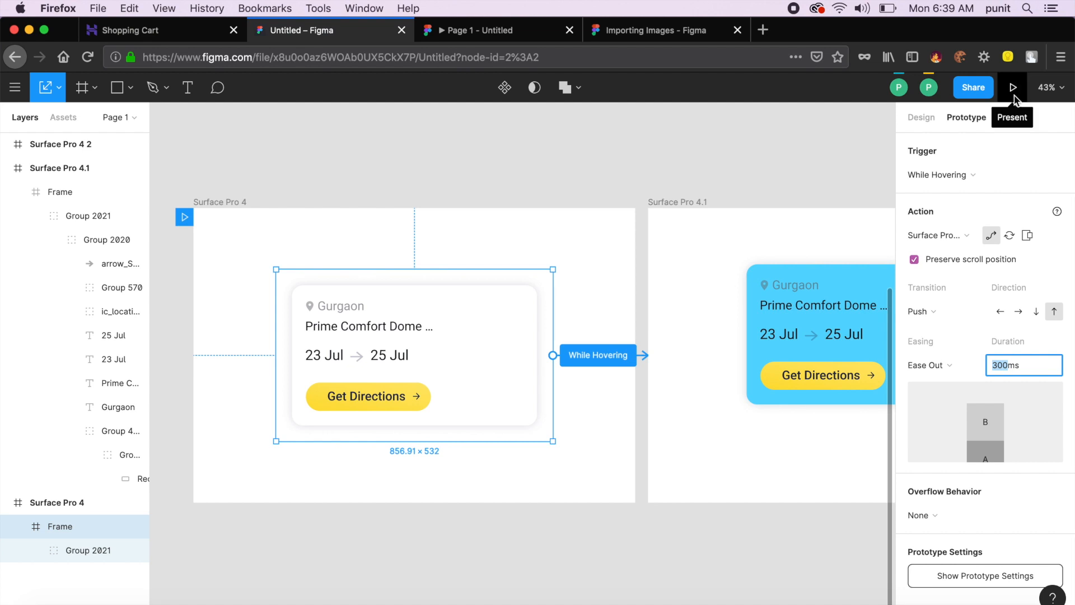
Present the prototype and hover the card so the blue version pushes in.
click(1013, 87)
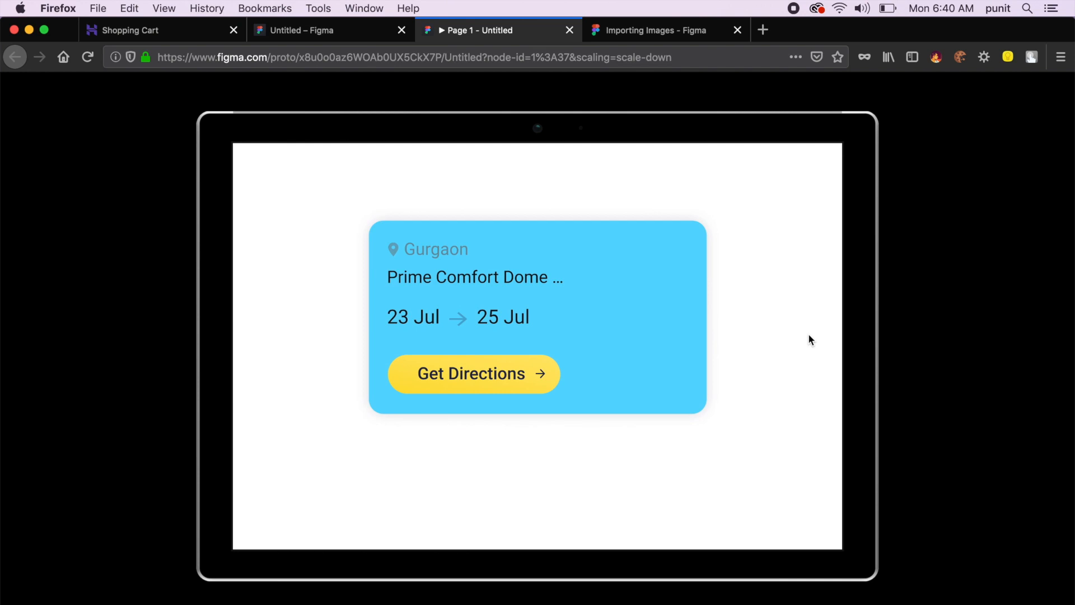
click(472, 374)
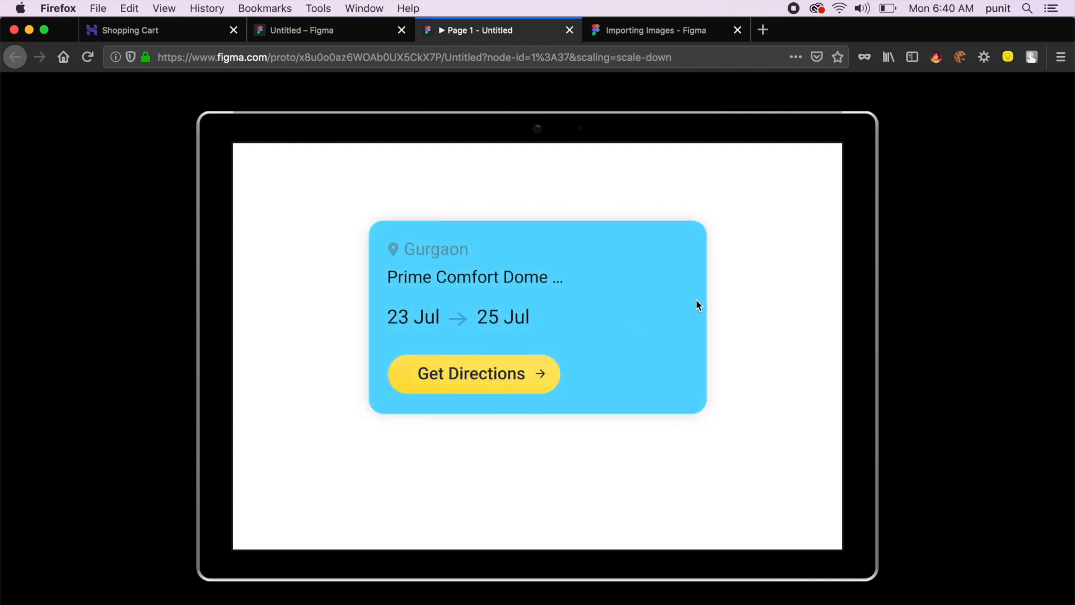
click(472, 373)
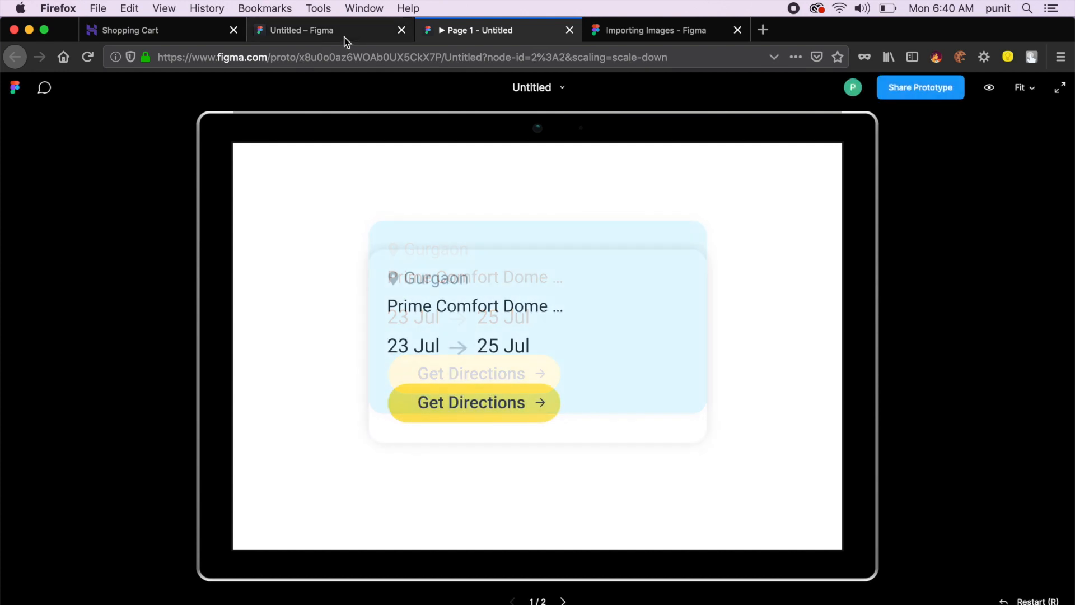
Change the hover transition to Dissolve with Ease In And Out easing and present again.
click(302, 30)
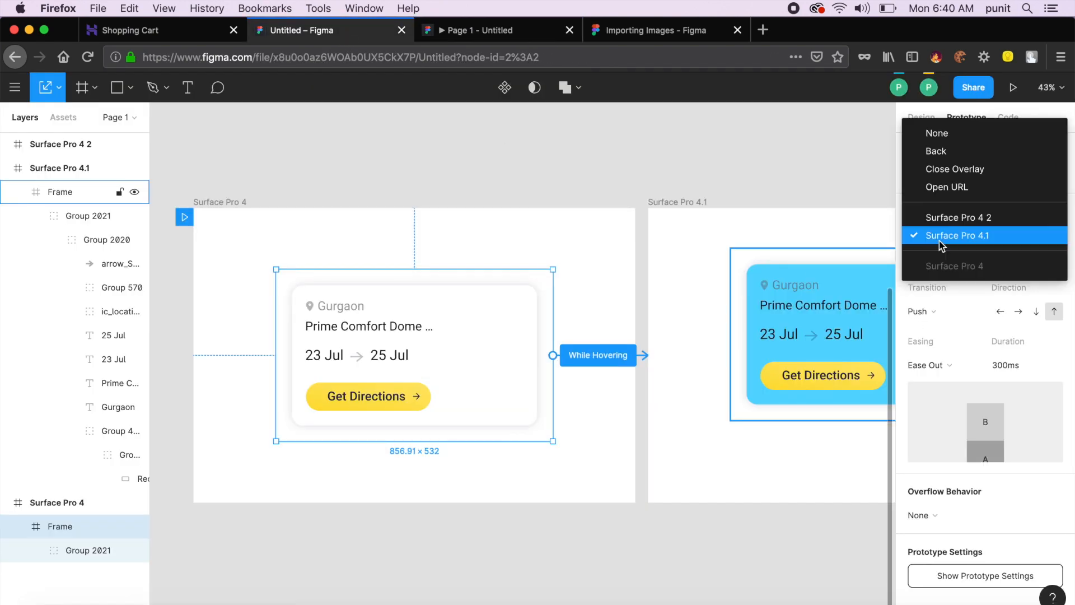
click(958, 235)
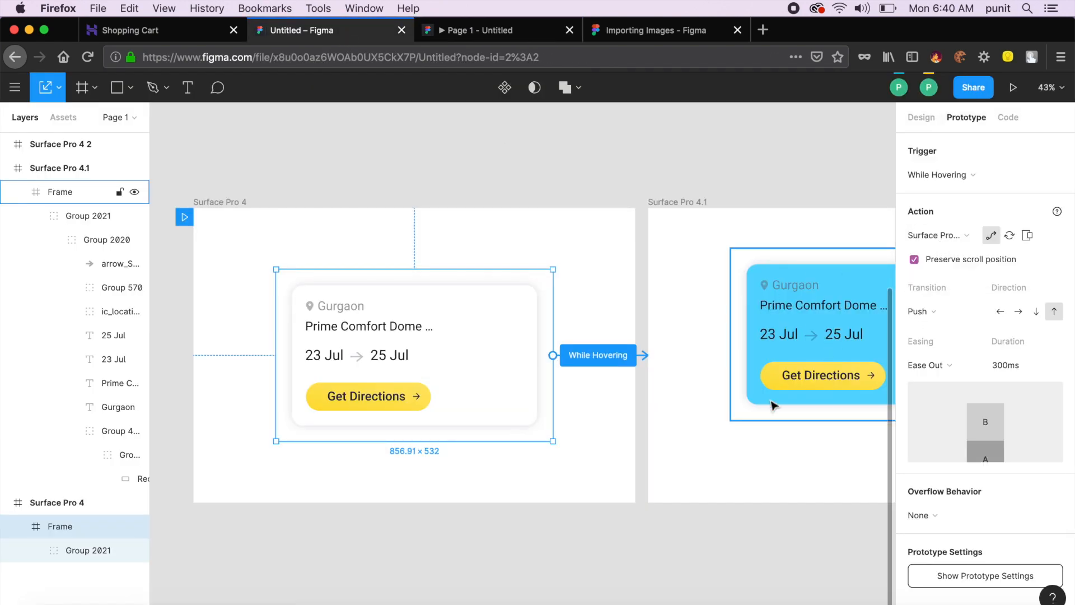
click(943, 365)
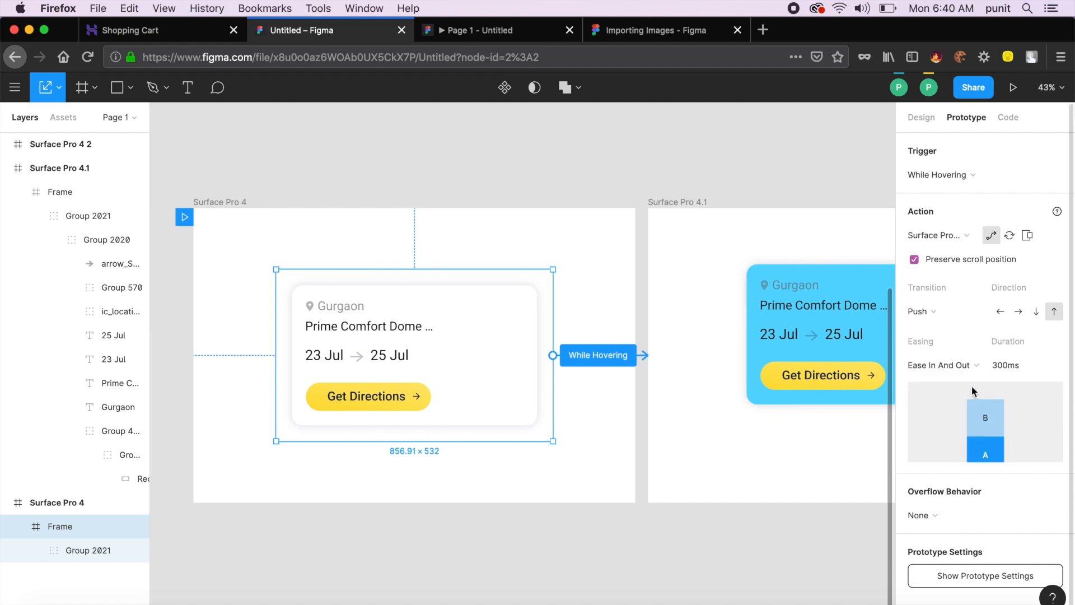
click(922, 312)
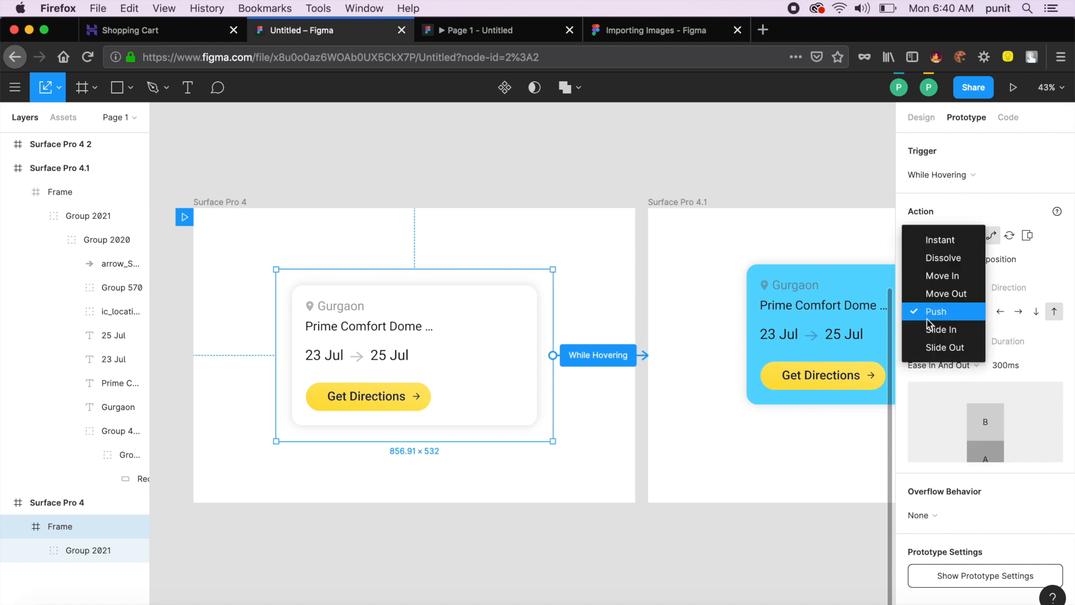
click(943, 258)
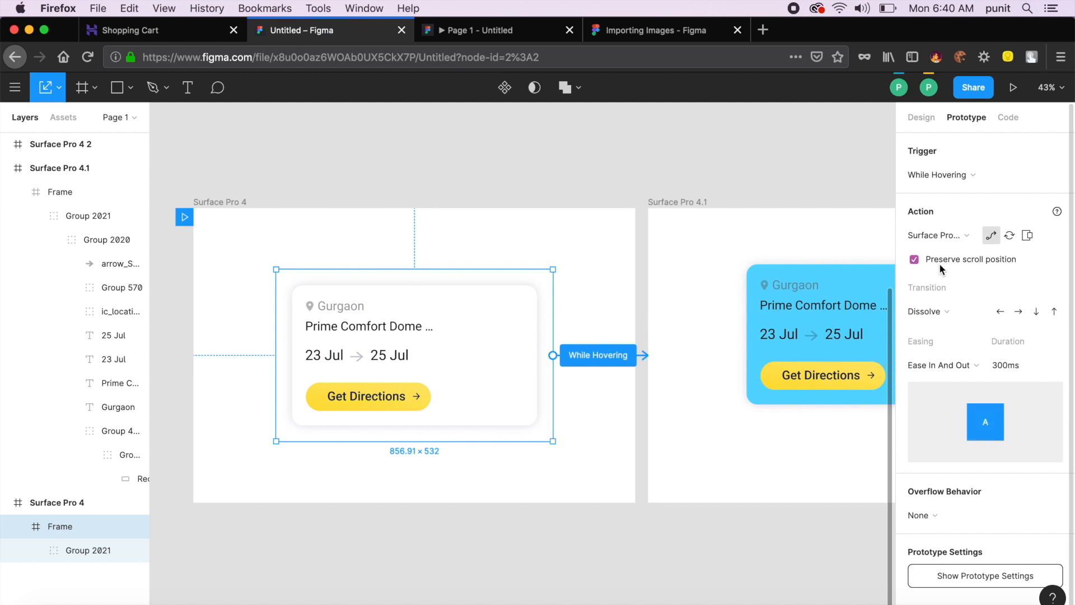
click(1013, 87)
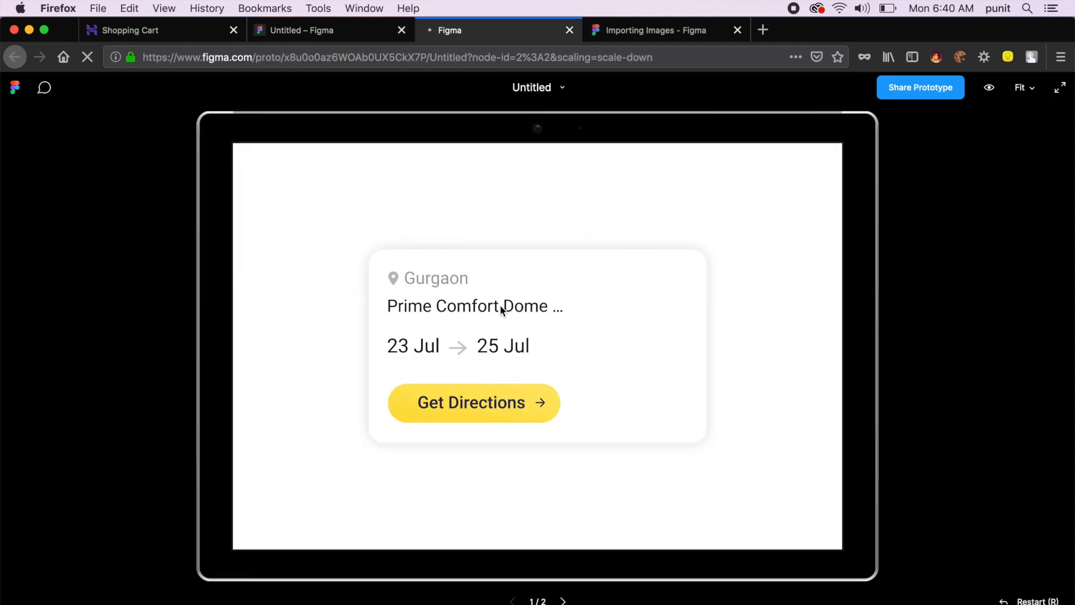